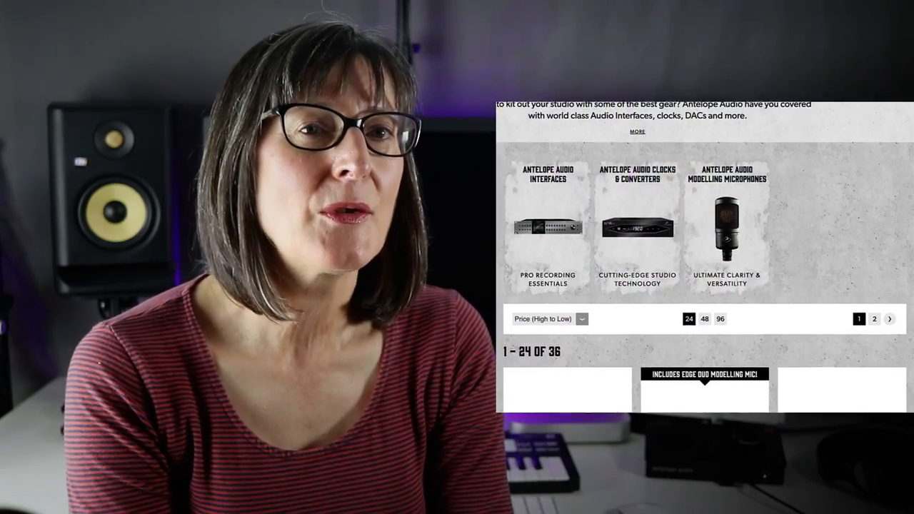
Scroll the Synergy Core page down to the Zen Go FX Library listing Stay-Levin and A-Tuner
{"action": "scroll", "scroll_direction": "down", "scroll_amount": 3}
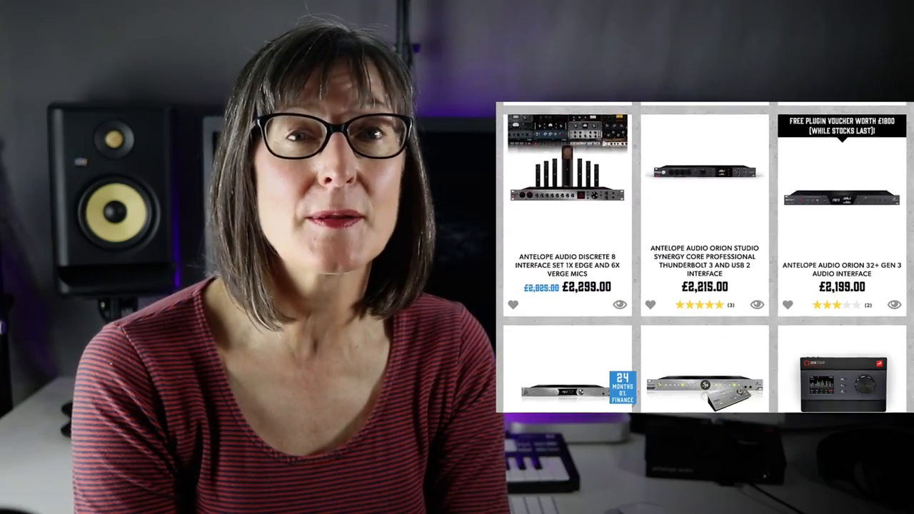
{"action": "scroll", "scroll_direction": "down", "scroll_amount": 3}
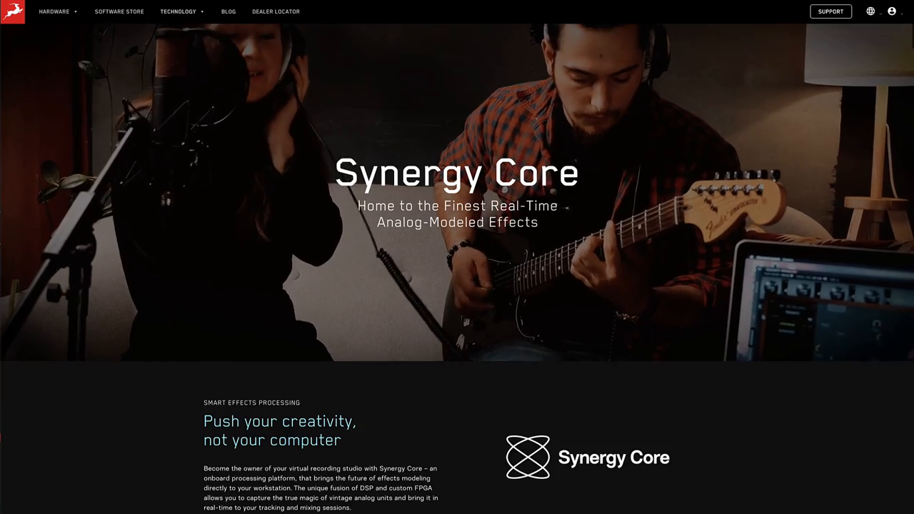
{"action": "scroll", "scroll_direction": "down", "scroll_amount": 3}
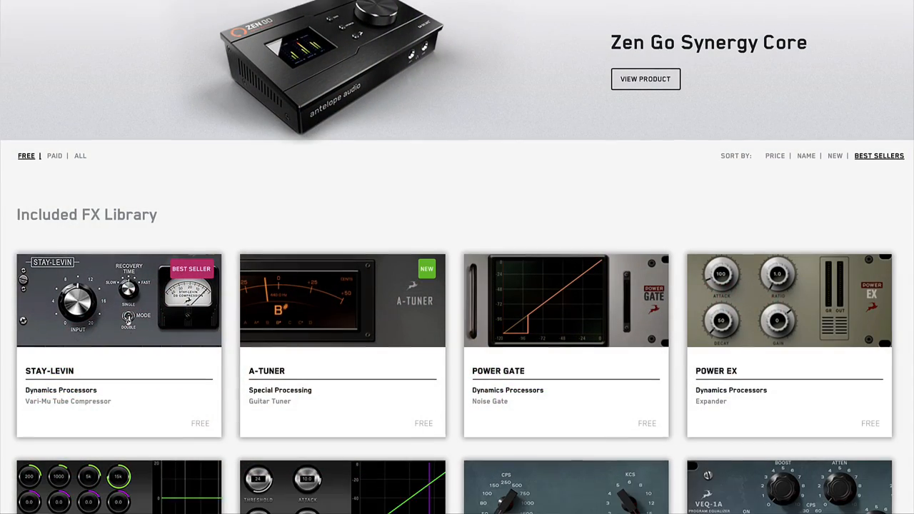
Scroll through the store's equalizer, pedal and dynamics plugin cards
{"action": "scroll", "scroll_direction": "down", "scroll_amount": 3}
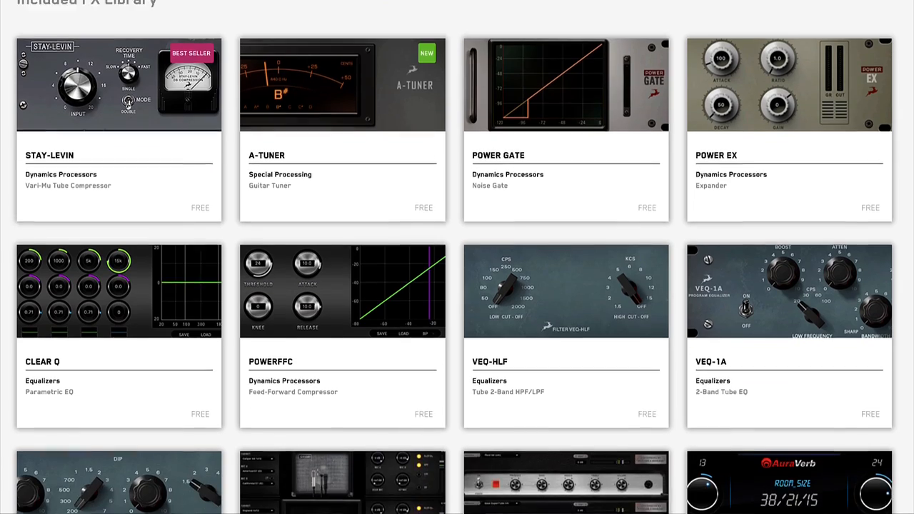
{"action": "scroll", "scroll_direction": "down", "scroll_amount": 3}
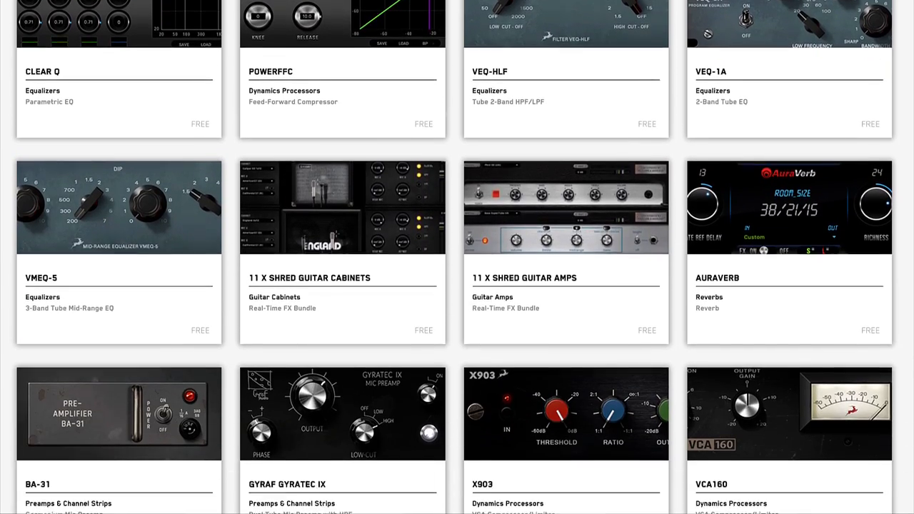
{"action": "scroll", "scroll_direction": "down", "scroll_amount": 3}
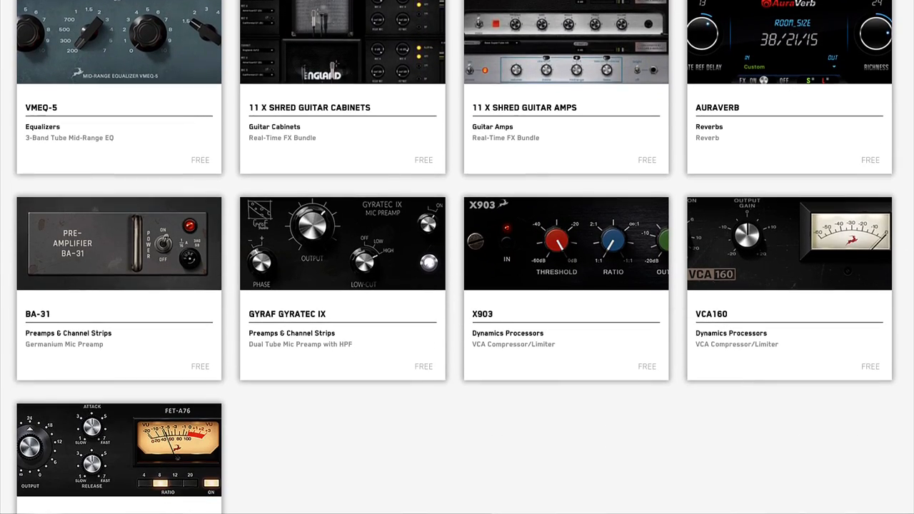
{"action": "scroll", "scroll_direction": "down", "scroll_amount": 3}
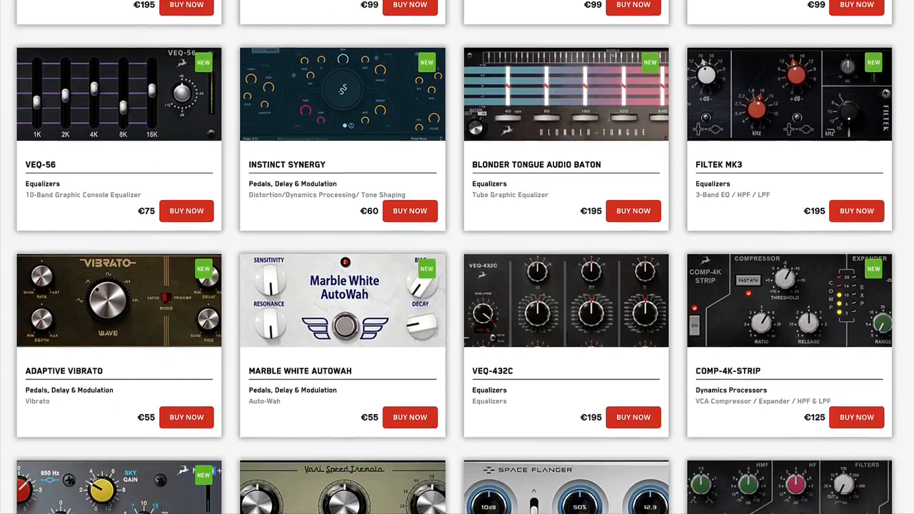
{"action": "scroll", "scroll_direction": "down", "scroll_amount": 3}
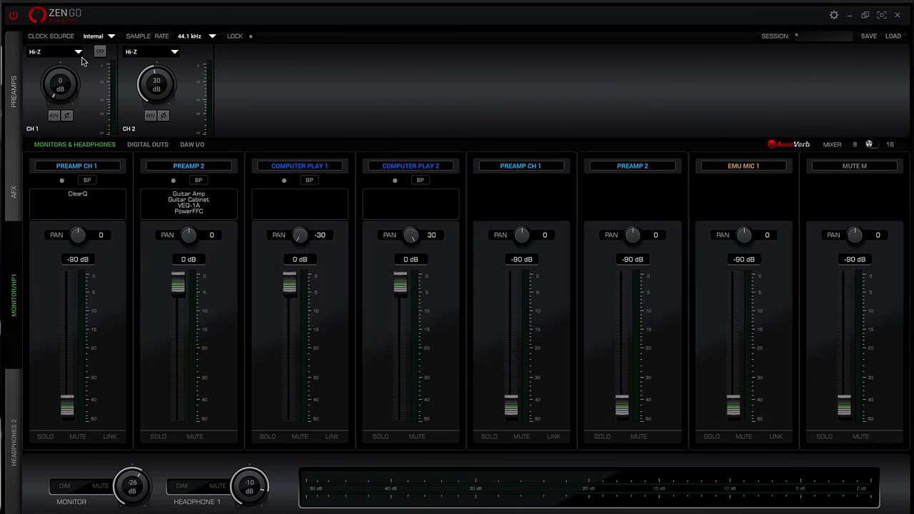
Set CH 1's input type to Mic and switch on its phantom power
{"action": "left_click", "coordinate": [77, 52]}
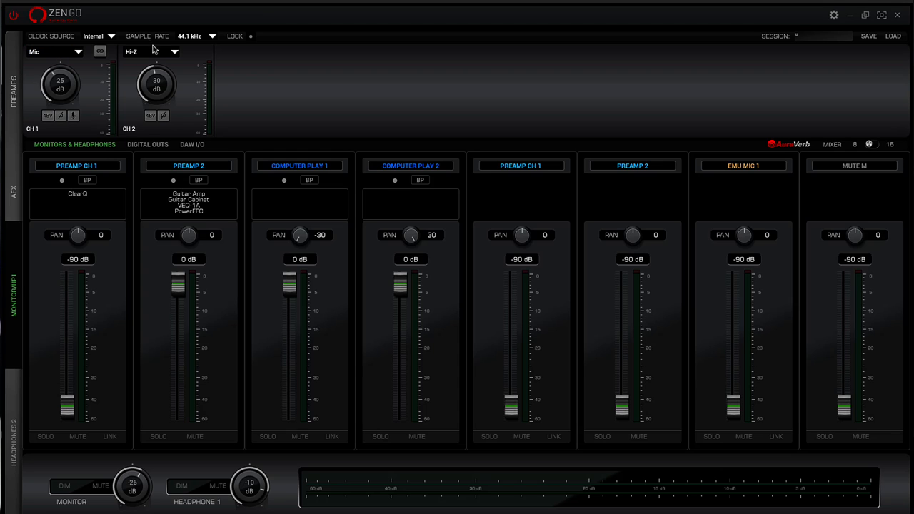
{"action": "left_click", "coordinate": [211, 36]}
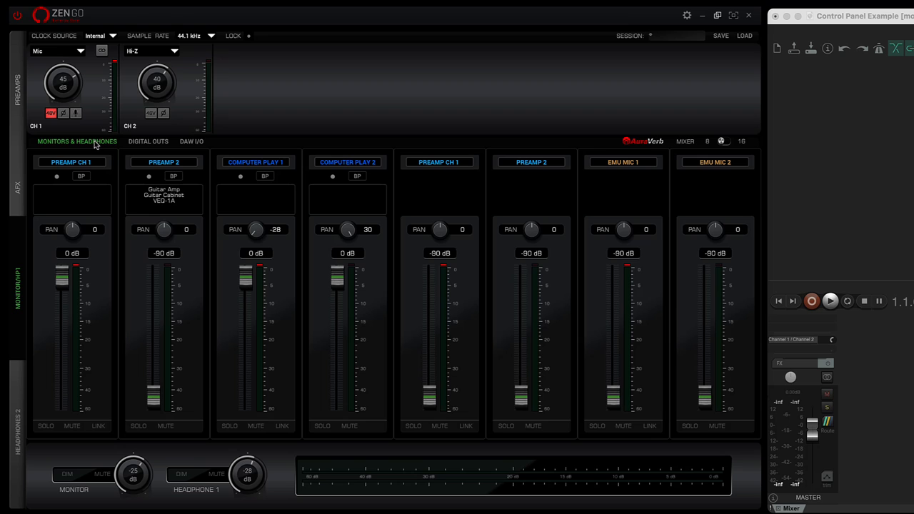
Check Digital Outs, return to Monitors & Headphones and keep CH 1 on Mic input
{"action": "left_click", "coordinate": [148, 141]}
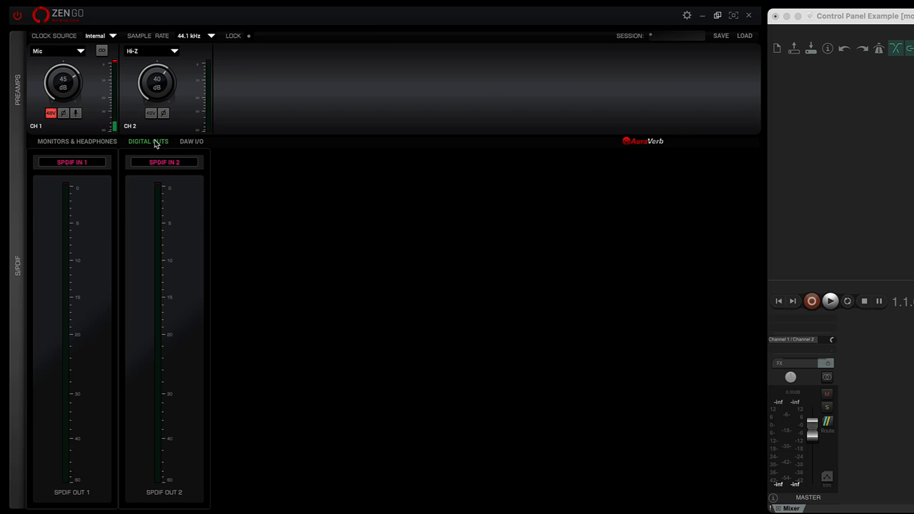
{"action": "left_click", "coordinate": [77, 141]}
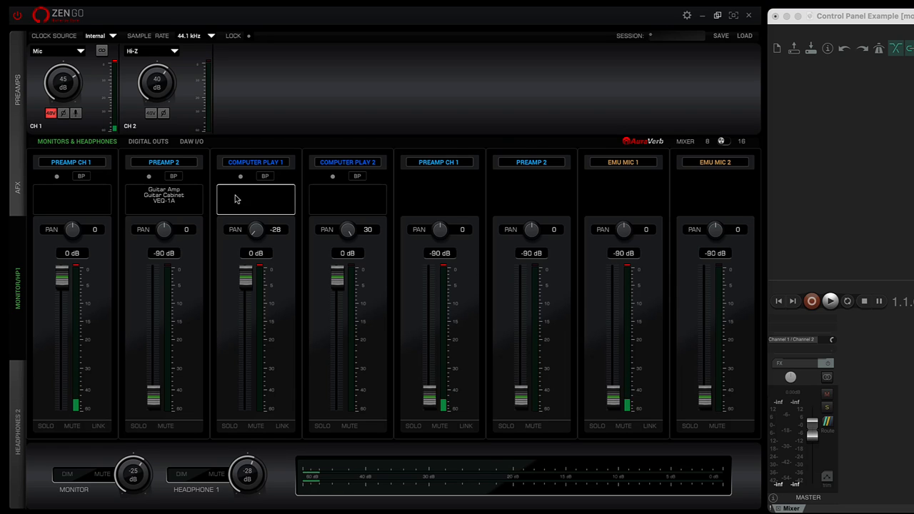
{"action": "mouse_move", "coordinate": [293, 369]}
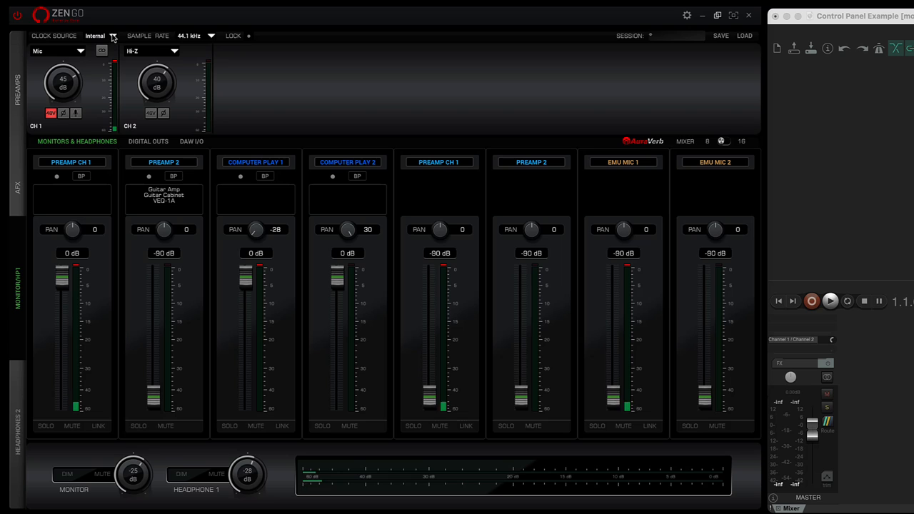
{"action": "mouse_move", "coordinate": [321, 77]}
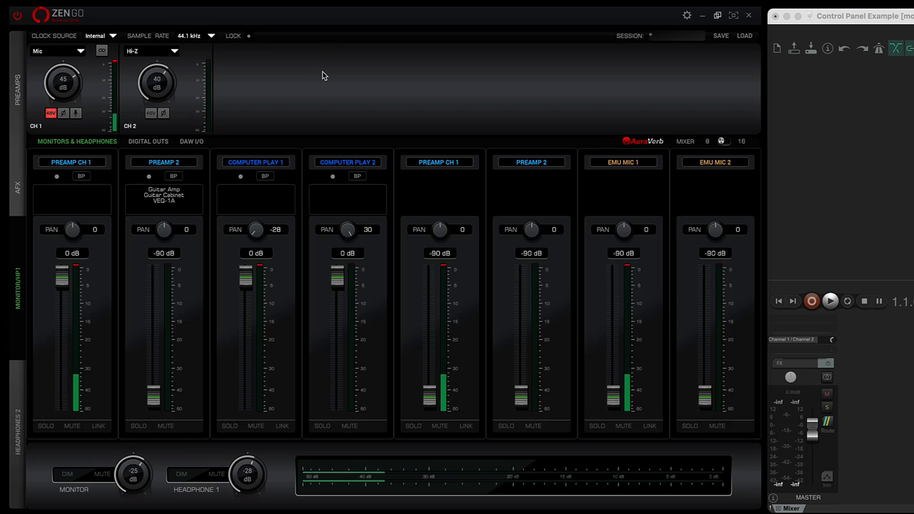
{"action": "left_click", "coordinate": [80, 52]}
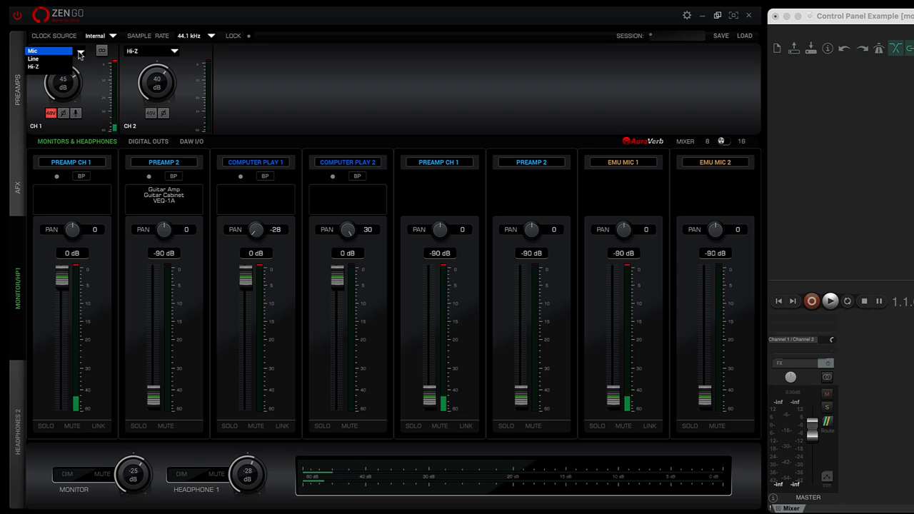
{"action": "left_click", "coordinate": [33, 52]}
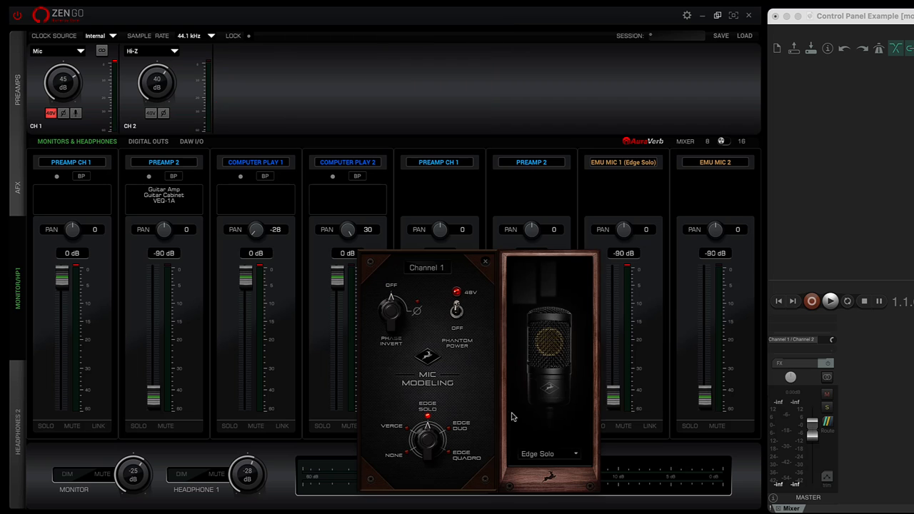
Close the mic modeling settings and return to the standard monitor mix layout
{"action": "left_click", "coordinate": [549, 454]}
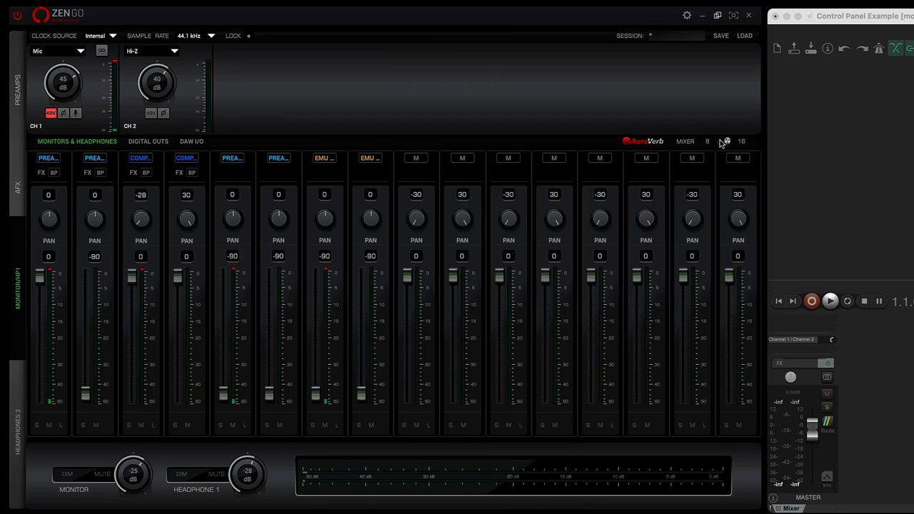
{"action": "left_click", "coordinate": [707, 142]}
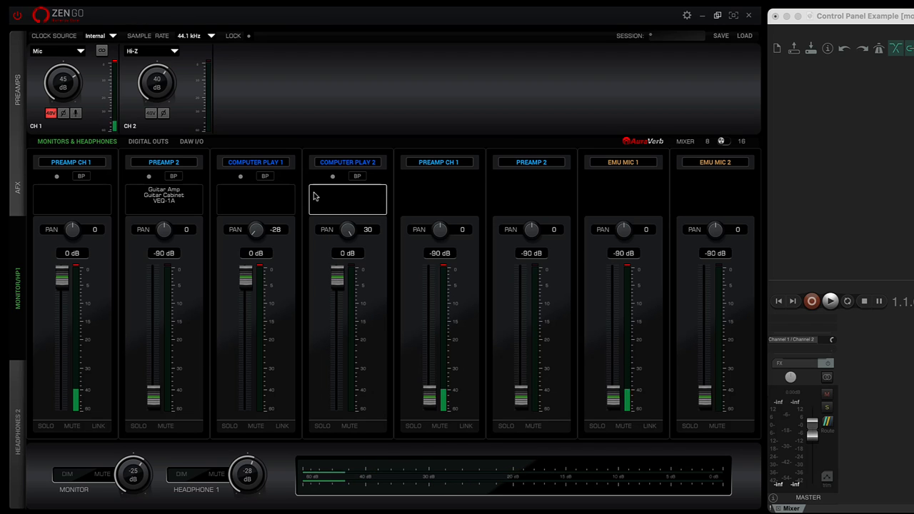
{"action": "mouse_move", "coordinate": [417, 118]}
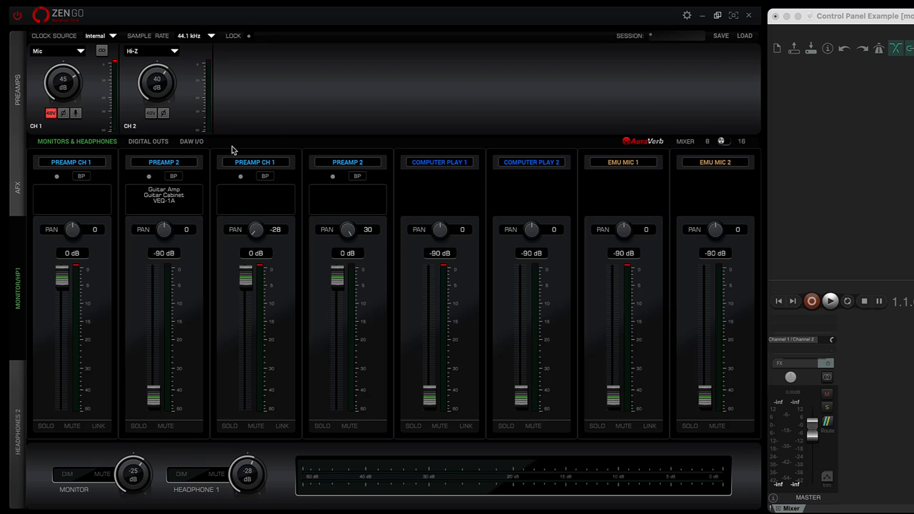
Load the Custom guitar amp preset in the second Preamp 2 strip's AFX rack
{"action": "left_click", "coordinate": [347, 198]}
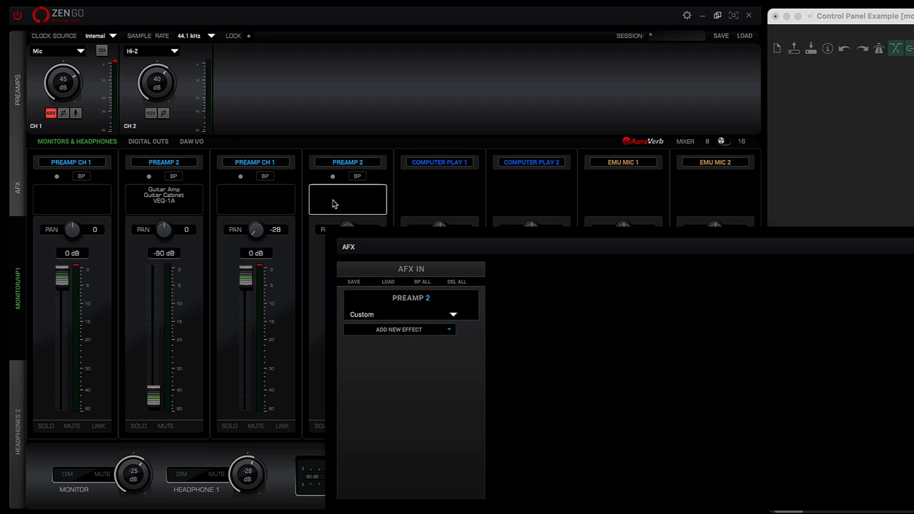
{"action": "left_click", "coordinate": [403, 314]}
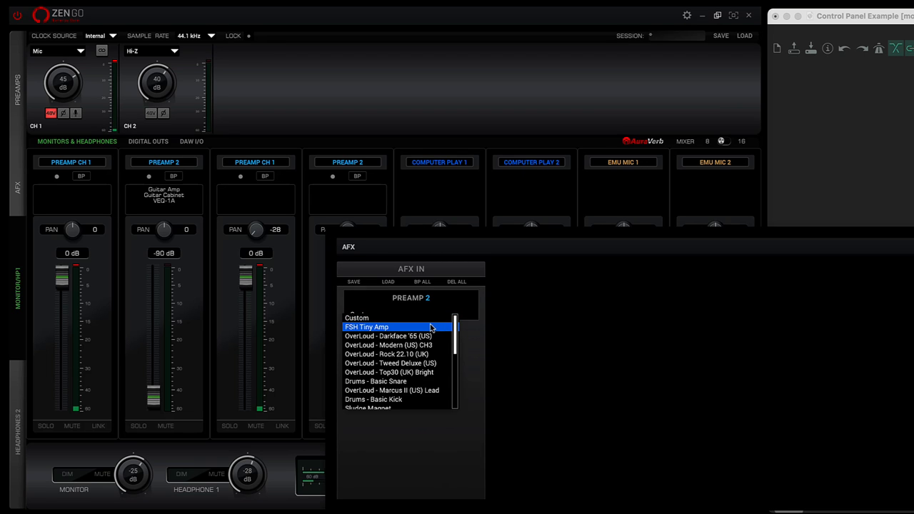
{"action": "left_click", "coordinate": [390, 363]}
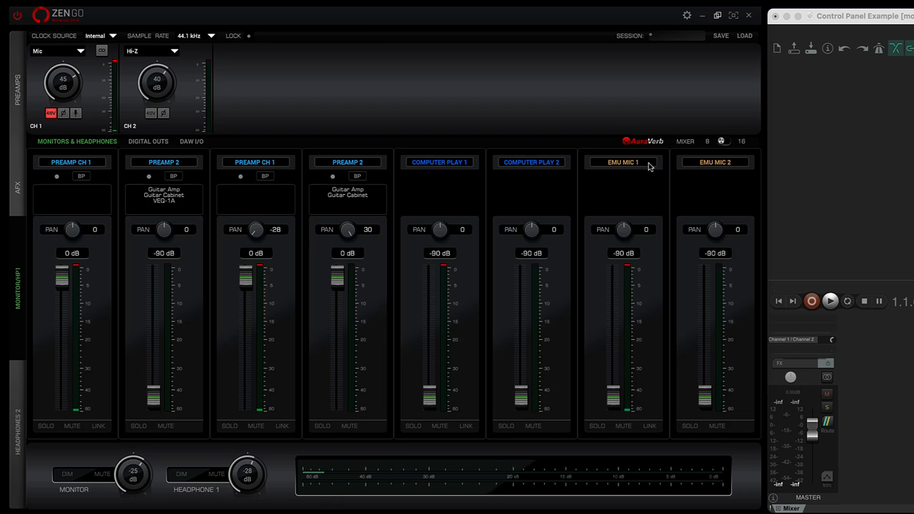
Reassign the EMU MIC strips to preamp sources and link Computer Play 1 and 2 as a pair
{"action": "left_click", "coordinate": [622, 162]}
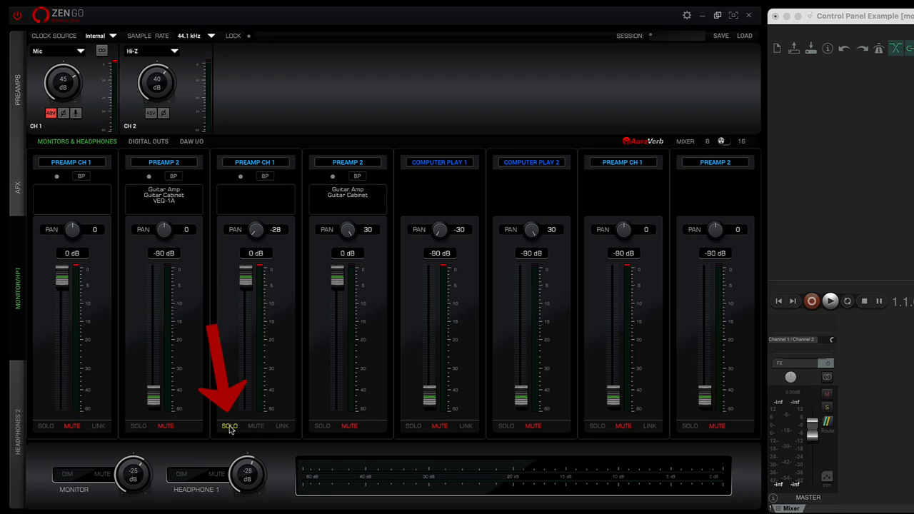
{"action": "left_click", "coordinate": [229, 426]}
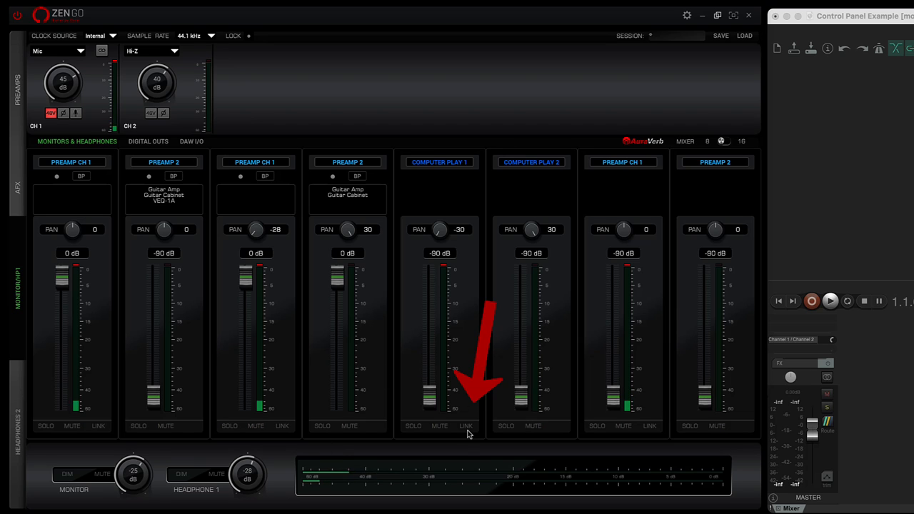
{"action": "left_click", "coordinate": [466, 426]}
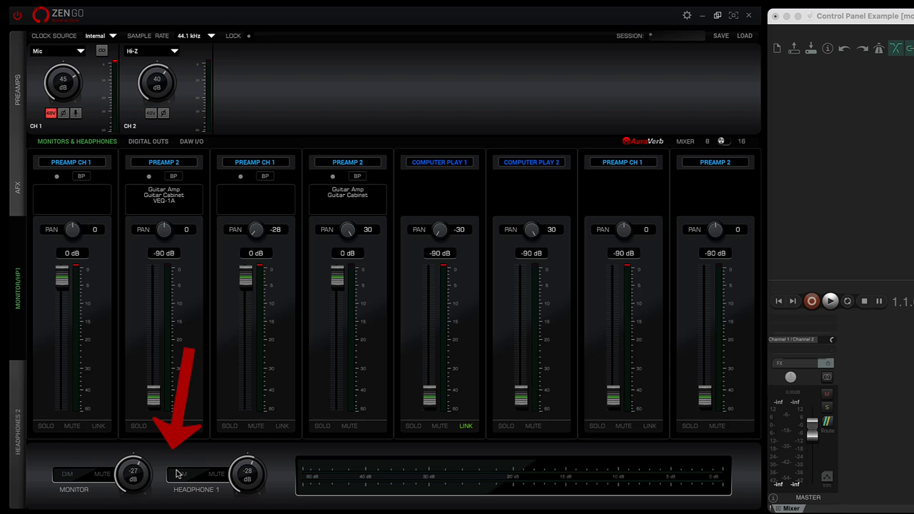
Adjust the Headphone 1 level and switch to the Digital Outs mixer with the S/PDIF outputs
{"action": "left_click_drag", "start_coordinate": [247, 474], "coordinate": [248, 486]}
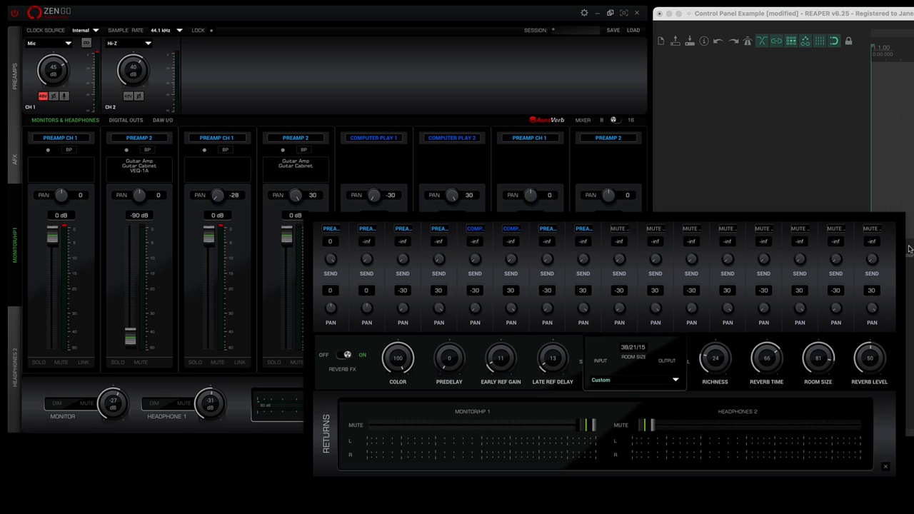
{"action": "left_click", "coordinate": [148, 141]}
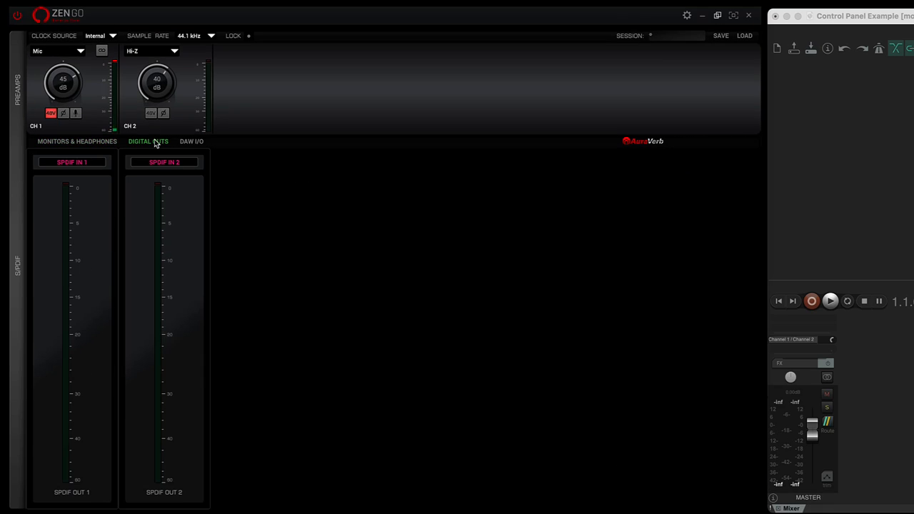
Show the DAW I/O page with the Record 1–8 and Play 1–8 routing strips
{"action": "left_click", "coordinate": [192, 141]}
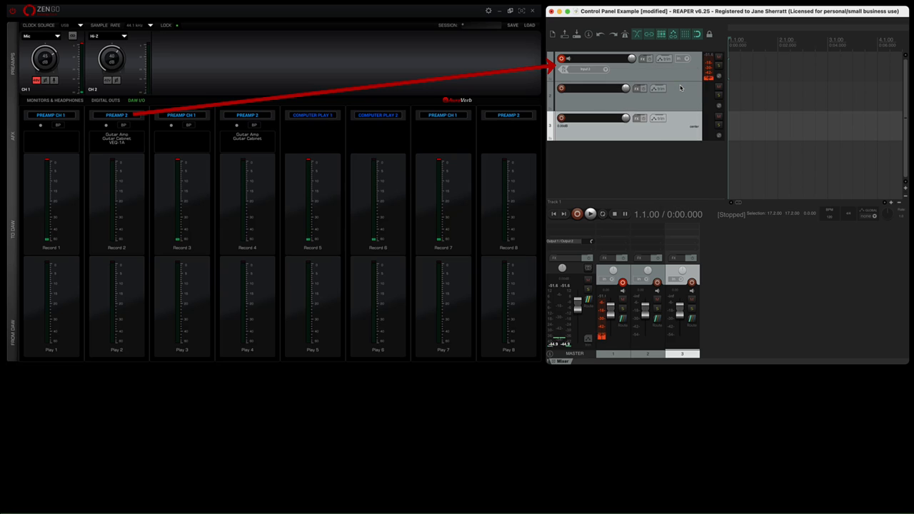
{"action": "left_click", "coordinate": [605, 99]}
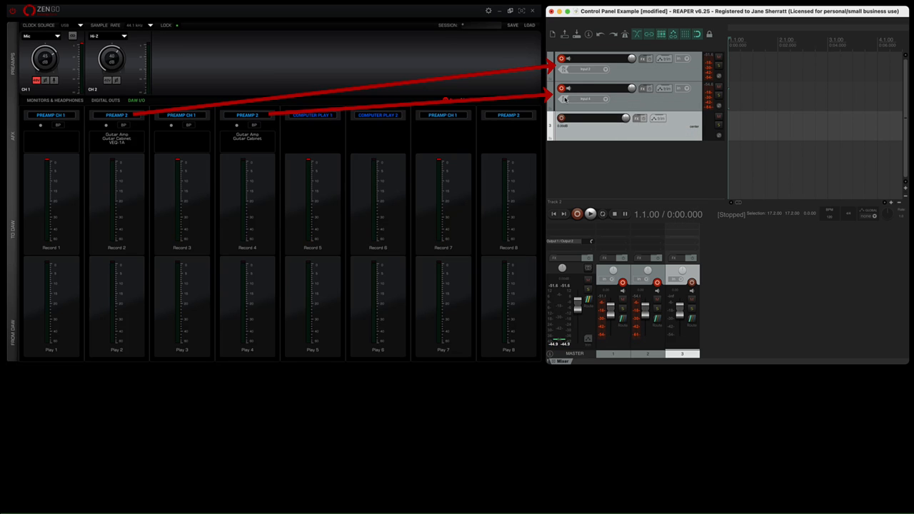
Assign track 3 to Input: Mono > Input 2 and name tracks Guitar FX 1 and Guitar FX 2
{"action": "left_click", "coordinate": [563, 117]}
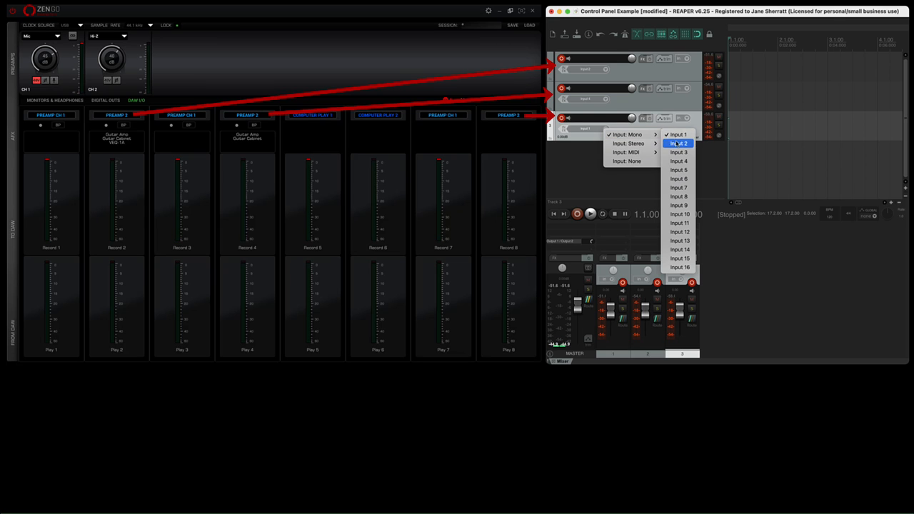
{"action": "left_click", "coordinate": [678, 143]}
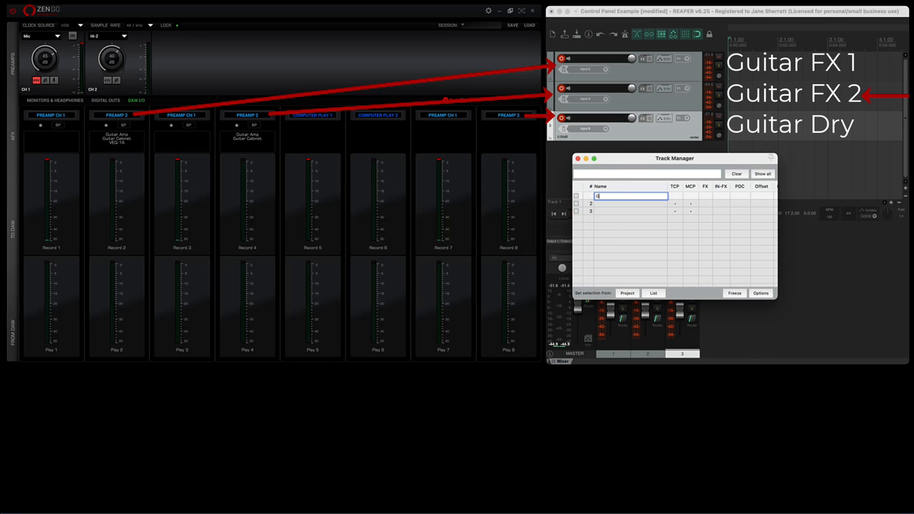
{"action": "type", "text": "Guitar FX 1"}
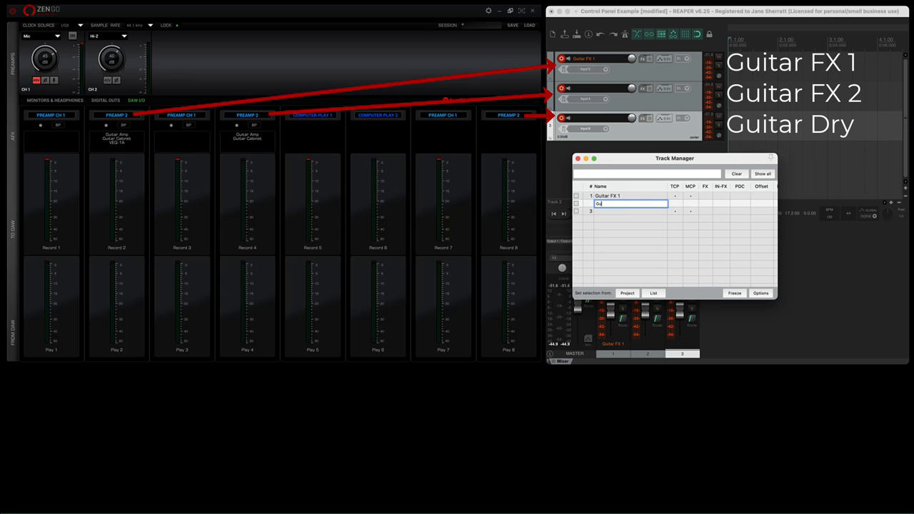
{"action": "type", "text": "Guitar FX 2"}
{"action": "left_click", "coordinate": [631, 212]}
{"action": "type", "text": "Guitar Dry"}
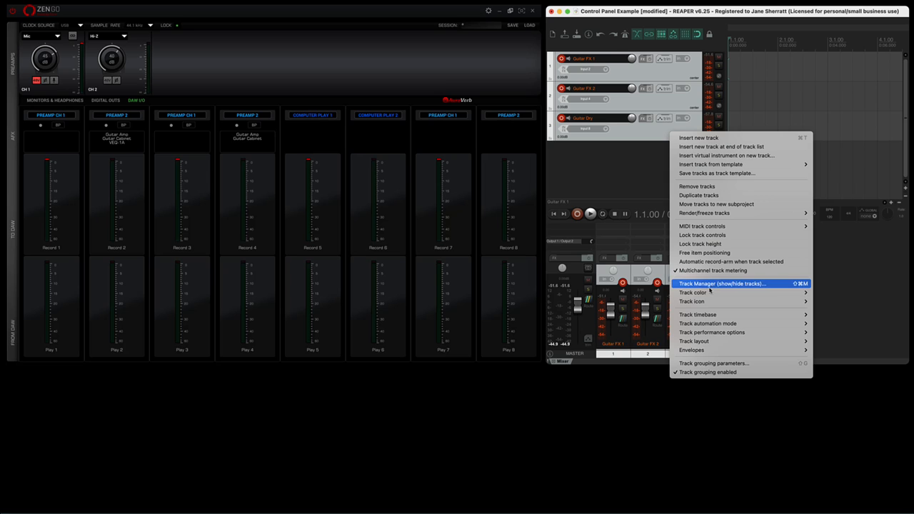
{"action": "left_click", "coordinate": [691, 291]}
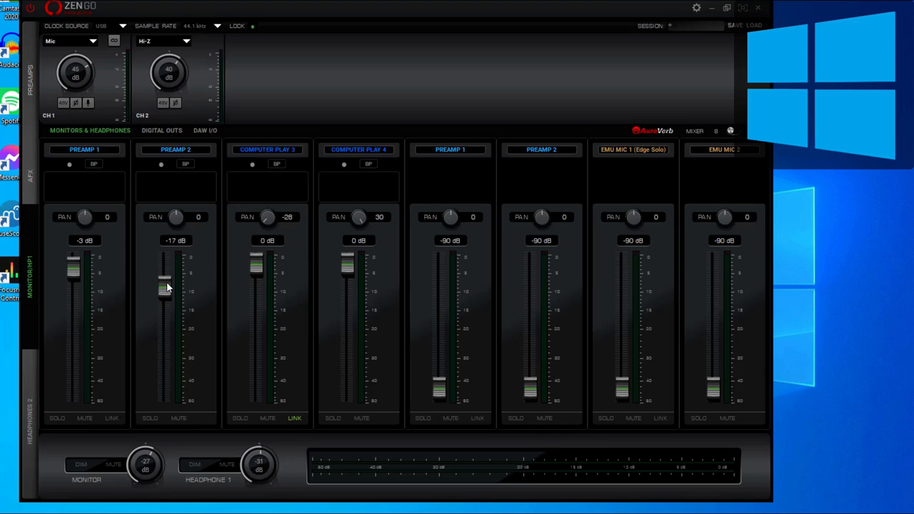
Raise Preamp 2 to about -11 dB and switch to the DAW I/O routing page
{"action": "left_click_drag", "start_coordinate": [164, 288], "coordinate": [164, 275]}
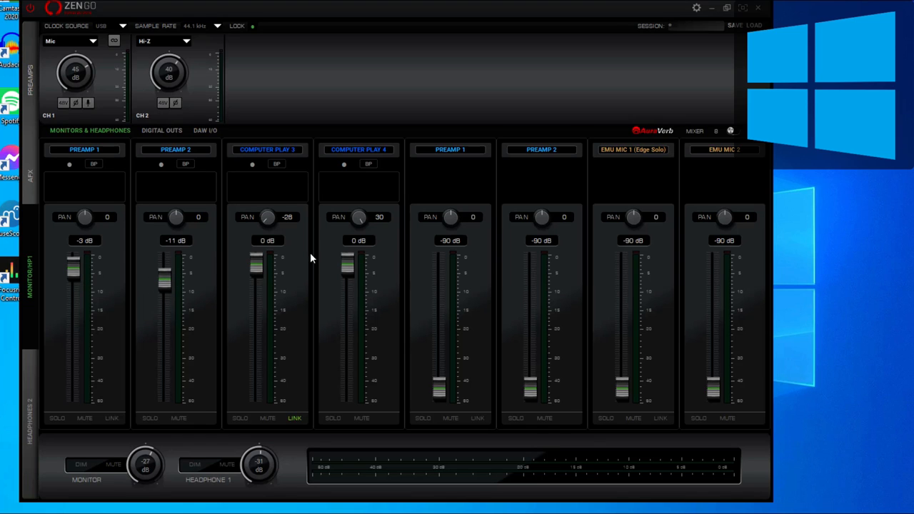
{"action": "mouse_move", "coordinate": [343, 273]}
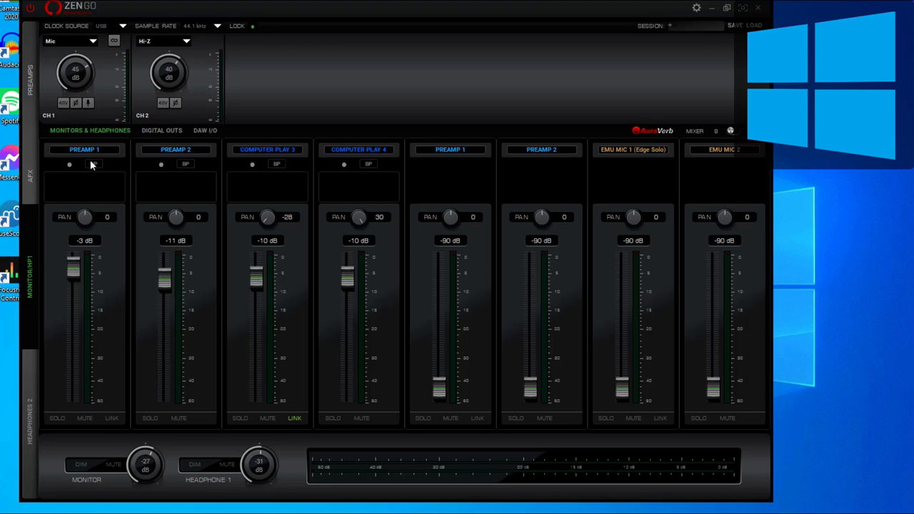
{"action": "mouse_move", "coordinate": [446, 70]}
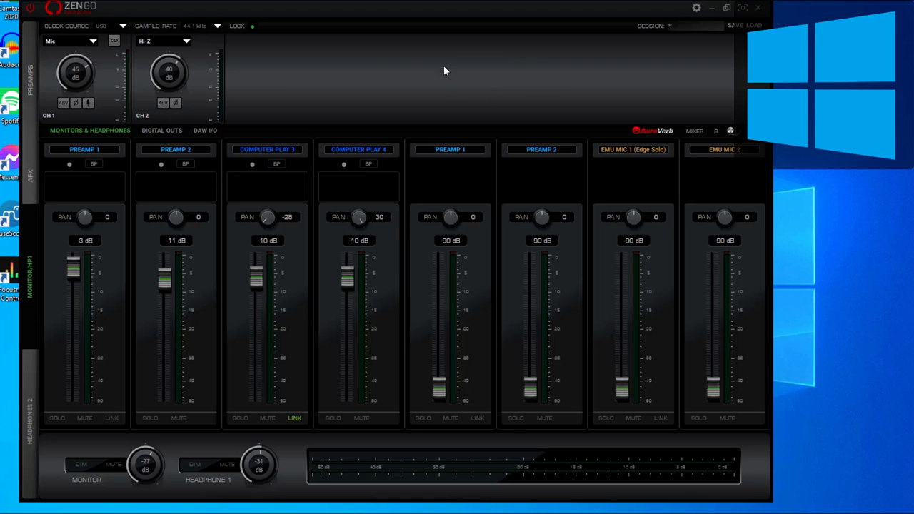
{"action": "left_click", "coordinate": [206, 130]}
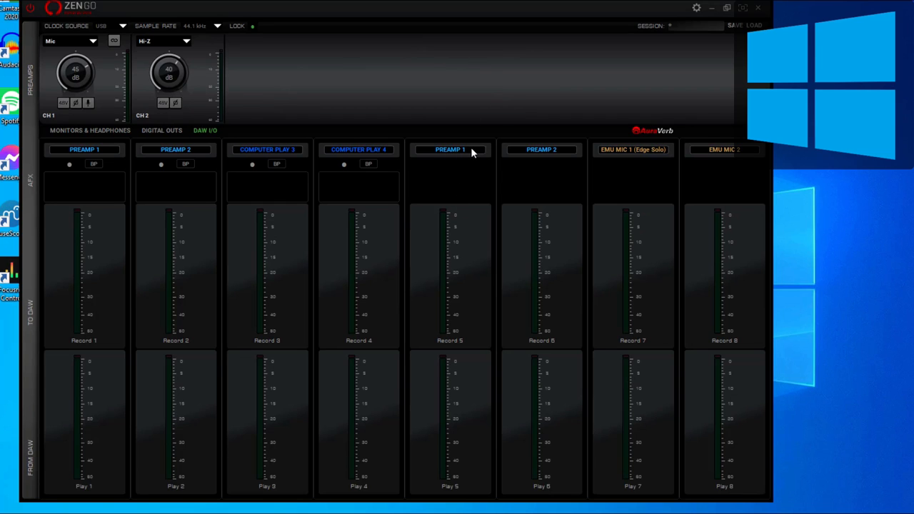
Route Loopback HP 1 L-MON to Record 5 and HP 1 R-MON to Record 6
{"action": "left_click", "coordinate": [449, 150]}
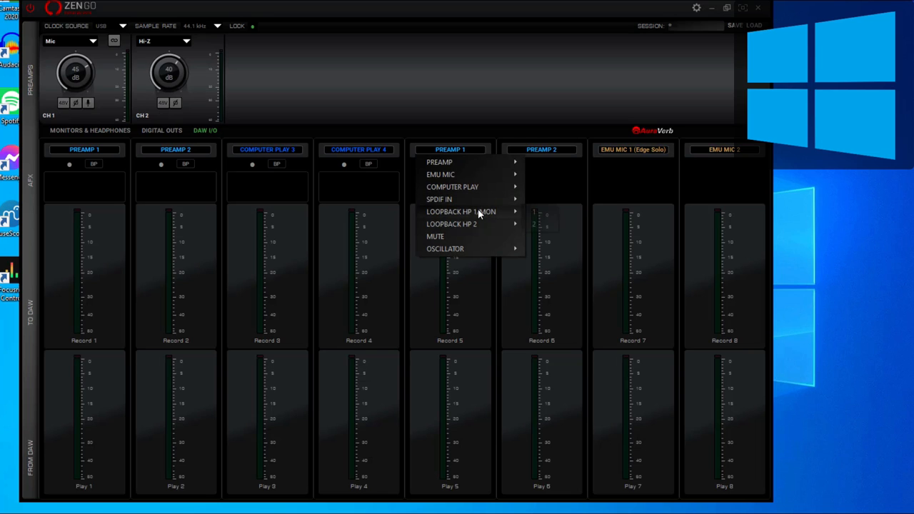
{"action": "left_click", "coordinate": [460, 211]}
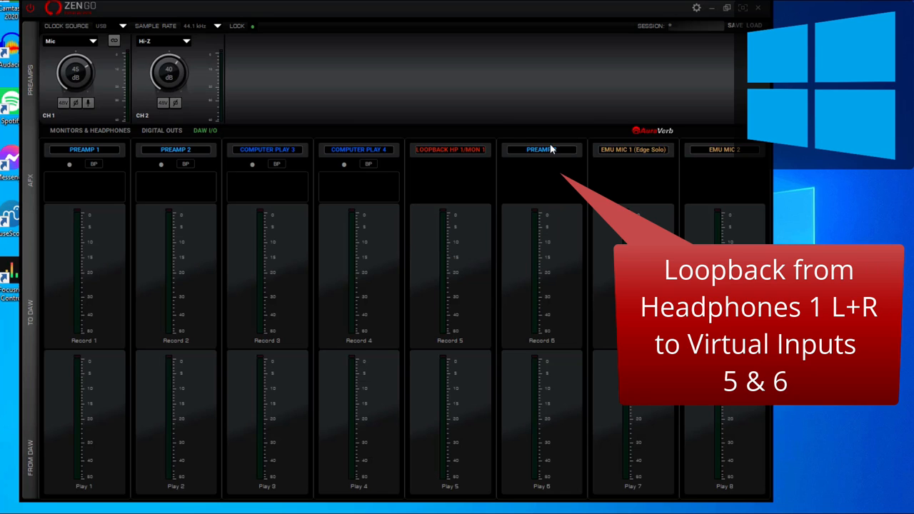
{"action": "left_click", "coordinate": [542, 150]}
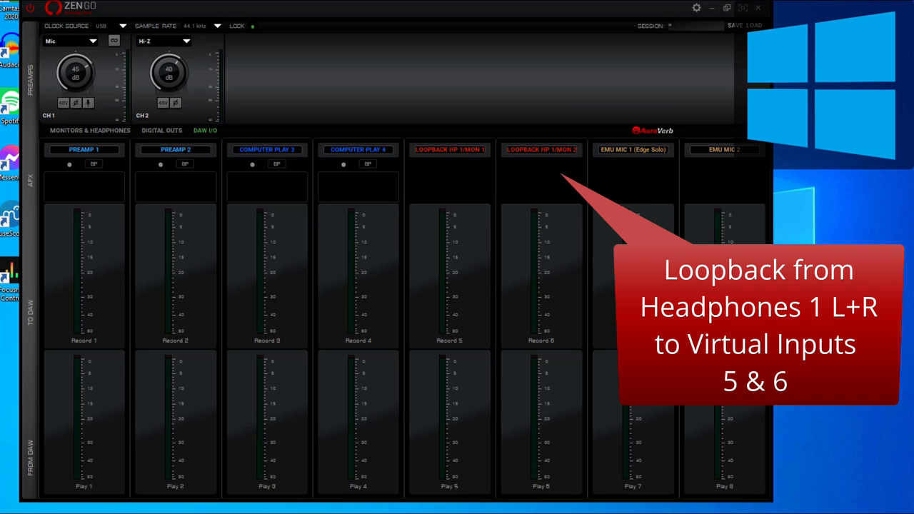
{"action": "mouse_move", "coordinate": [463, 184]}
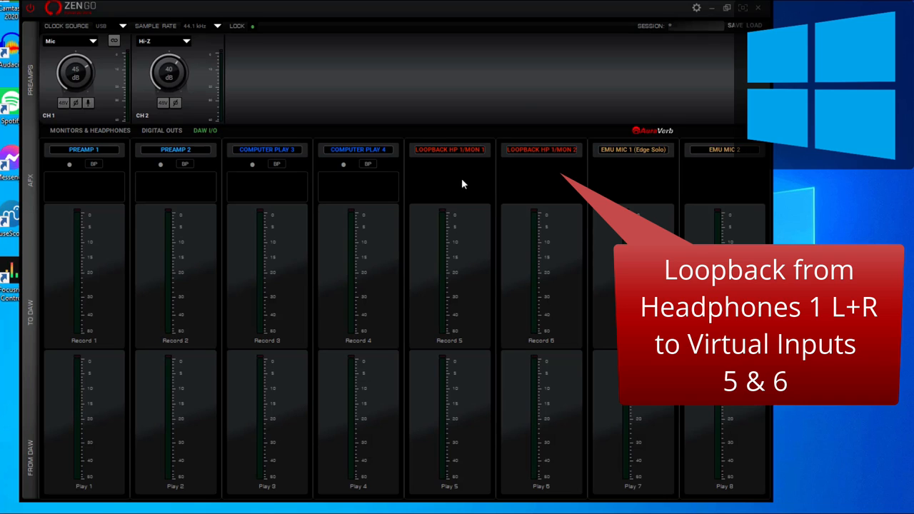
{"action": "mouse_move", "coordinate": [480, 202]}
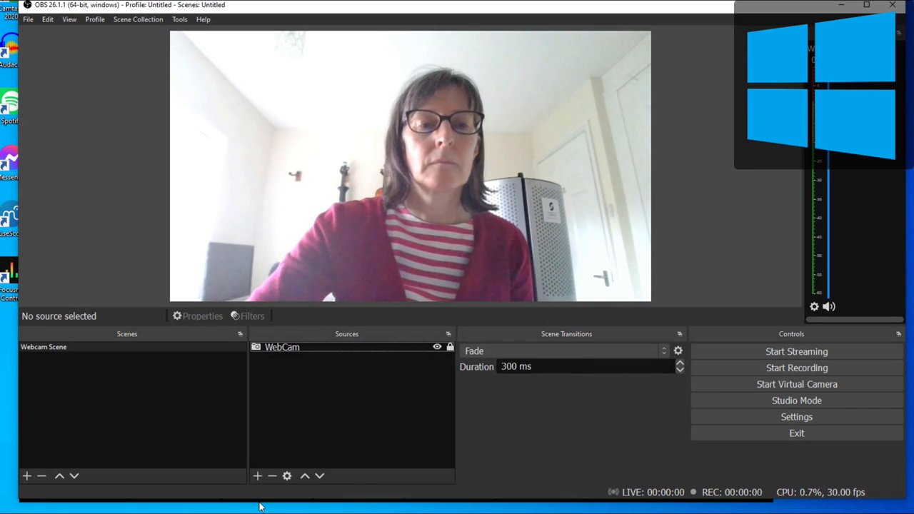
Create an Audio Input Capture named 'Zen Go Loopback' using ZenGo SC Recording 5/6
{"action": "left_click", "coordinate": [258, 476]}
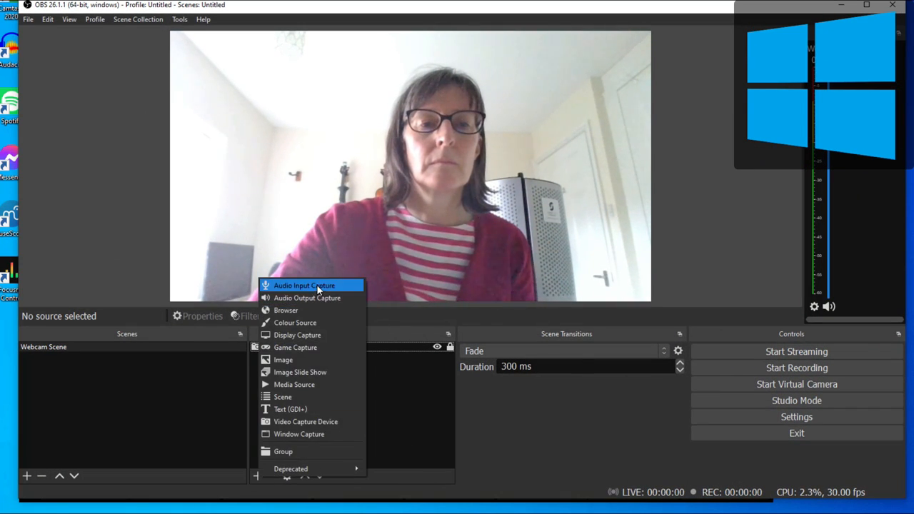
{"action": "left_click", "coordinate": [304, 285]}
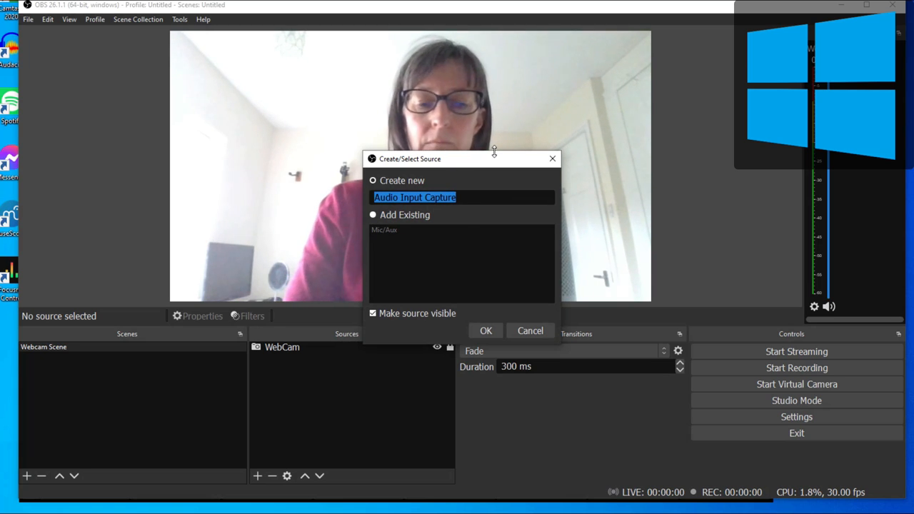
{"action": "type", "text": "Zen"}
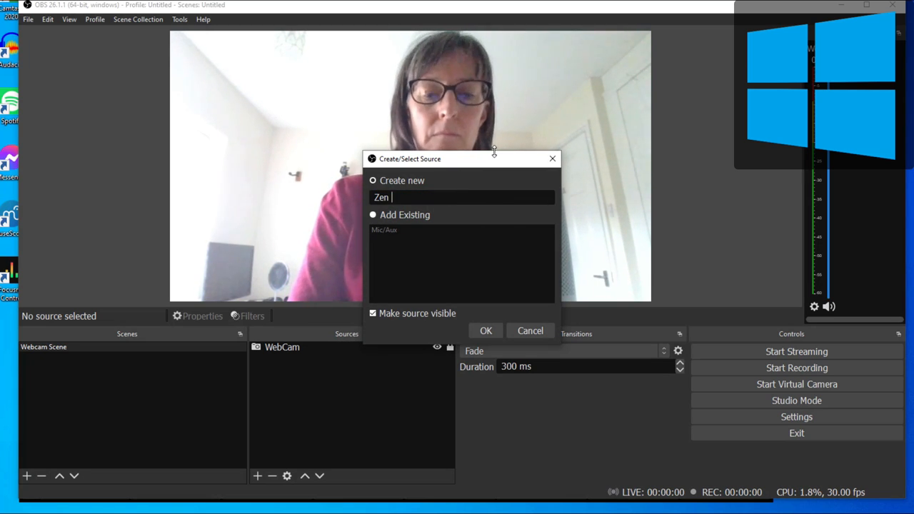
{"action": "type", "text": "Go Loopbac"}
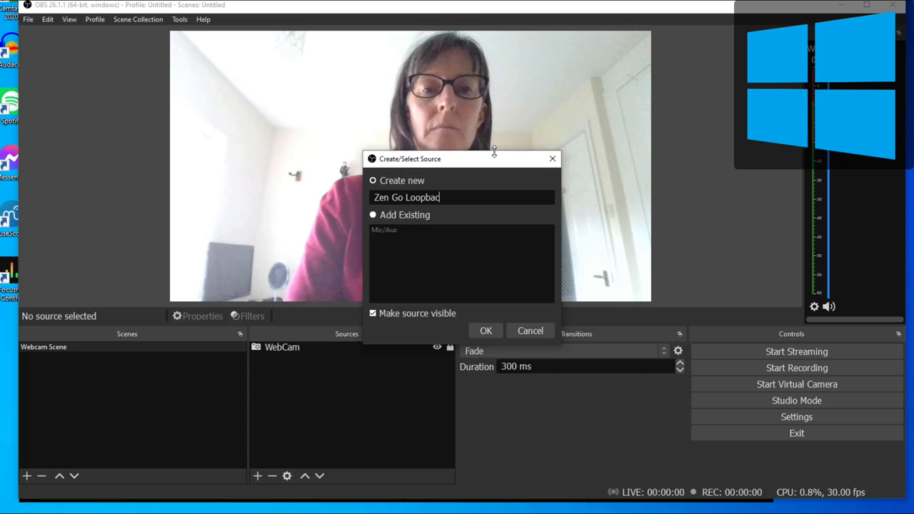
{"action": "left_click", "coordinate": [486, 330]}
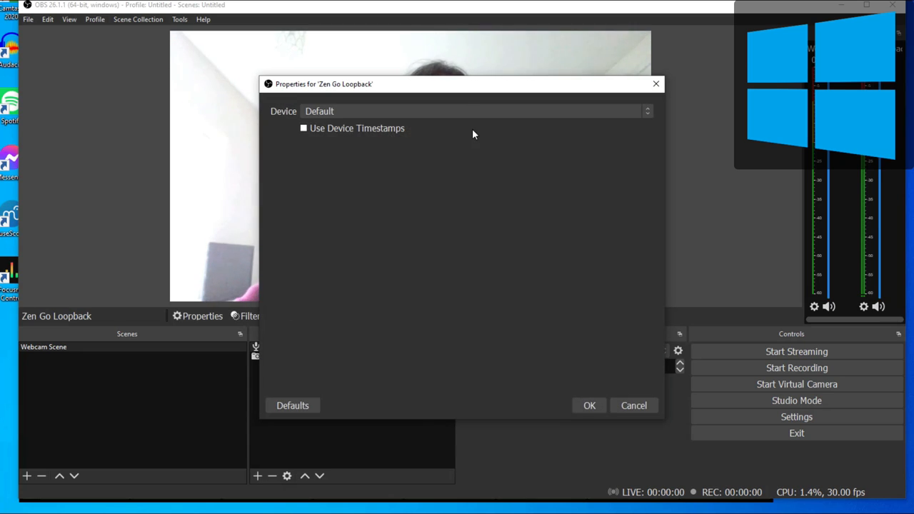
{"action": "left_click", "coordinate": [475, 111]}
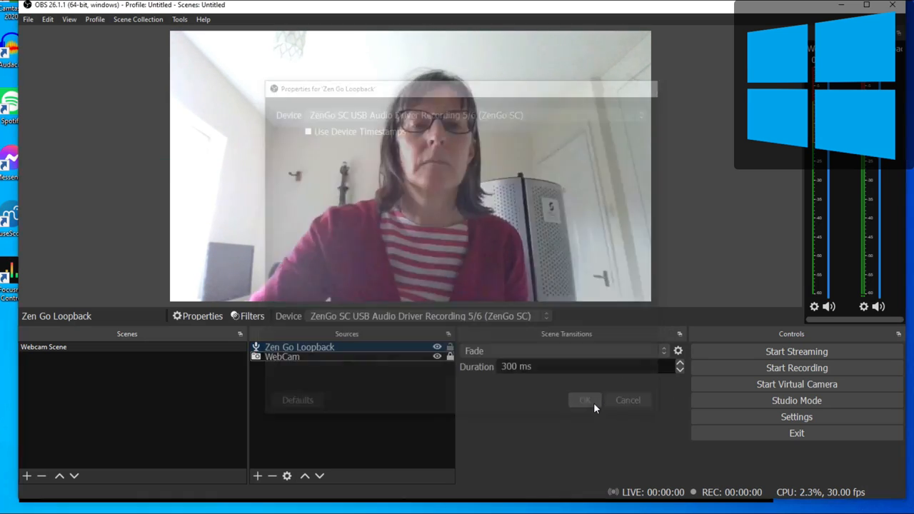
{"action": "left_click", "coordinate": [585, 400]}
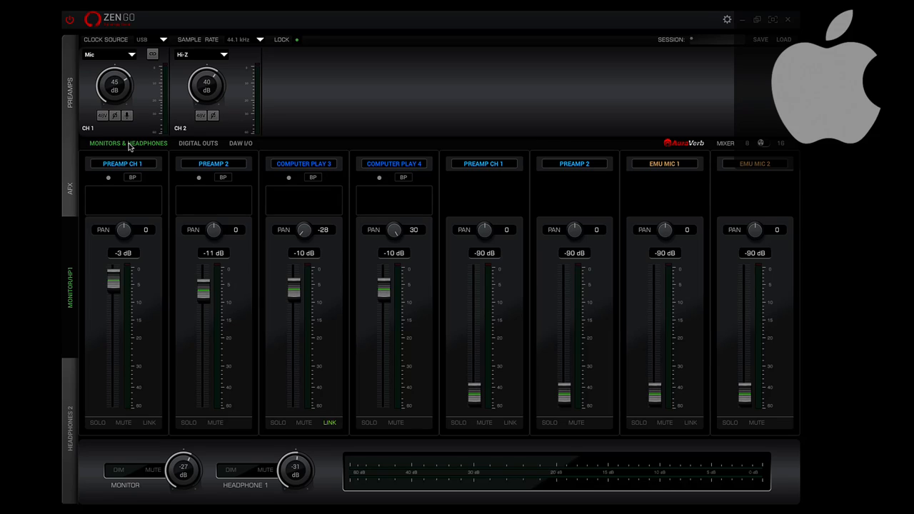
{"action": "mouse_move", "coordinate": [160, 283]}
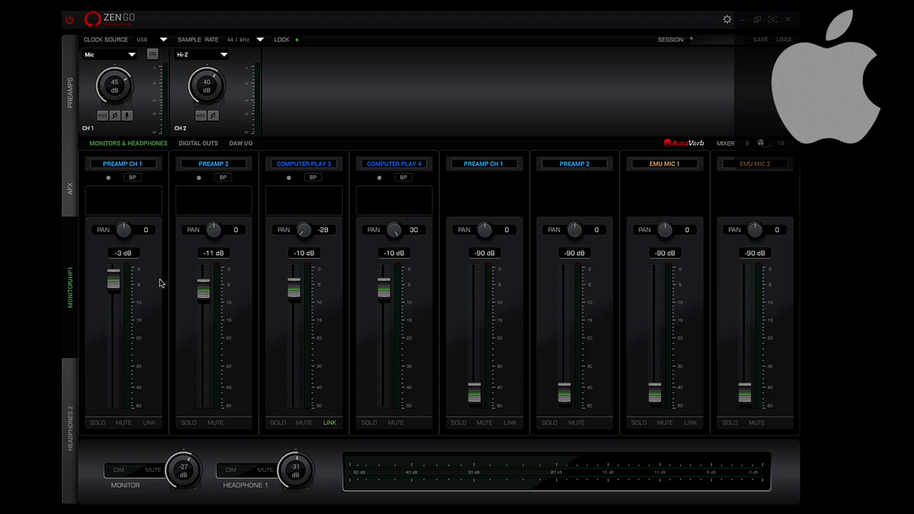
{"action": "mouse_move", "coordinate": [255, 277]}
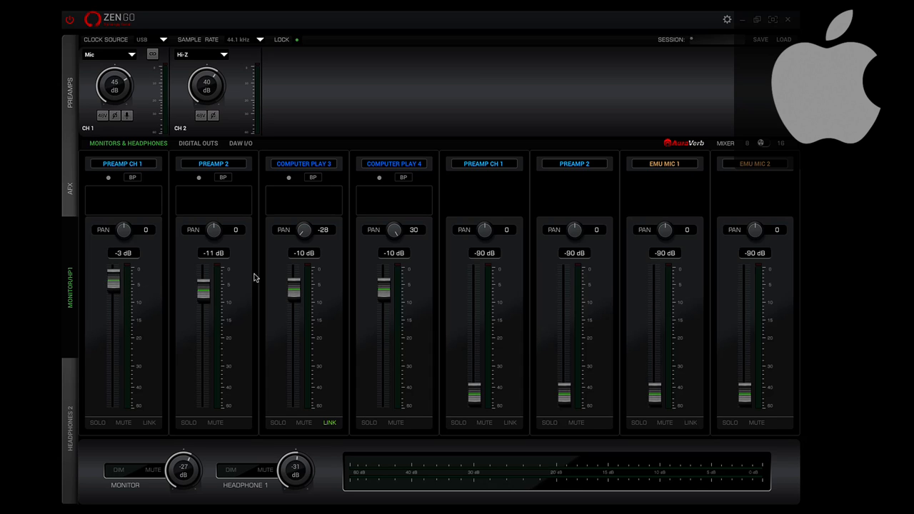
{"action": "mouse_move", "coordinate": [437, 200]}
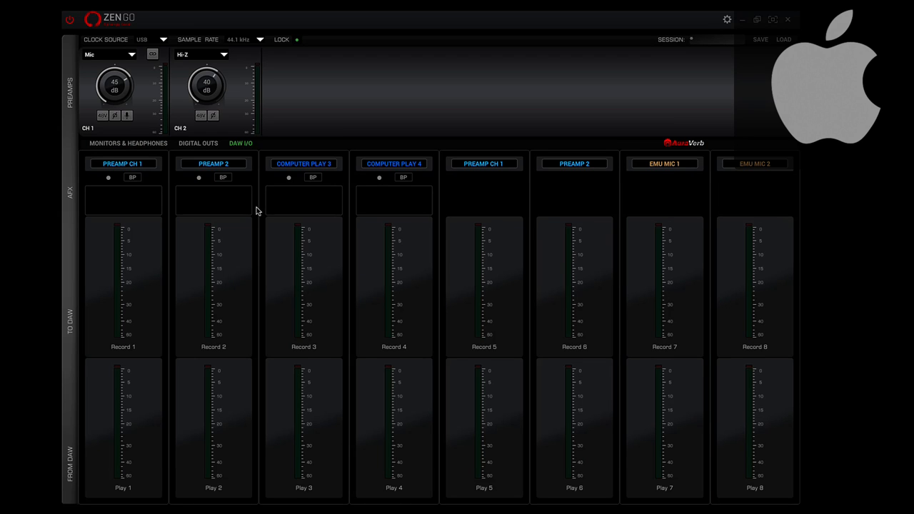
Switch the Mac control panel from Monitors & Headphones to the DAW I/O page
{"action": "left_click", "coordinate": [123, 162]}
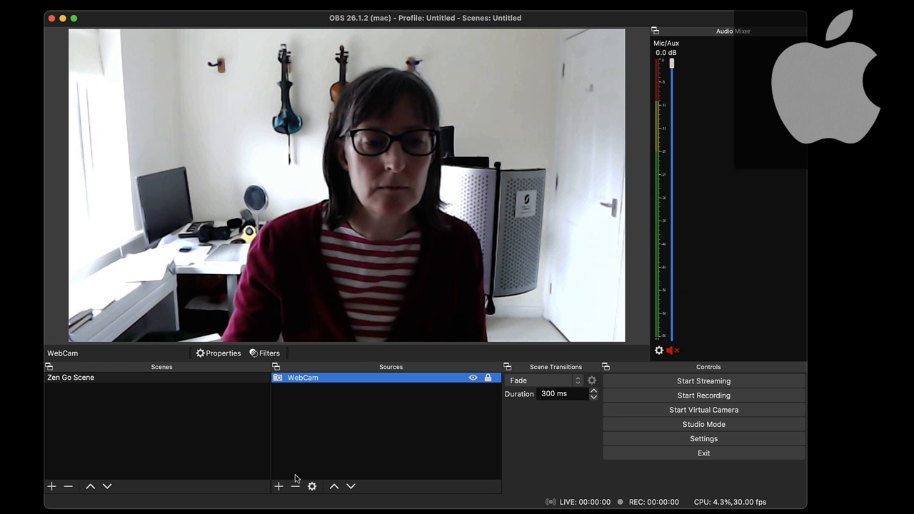
Create an Audio Input Capture named 'Zen Go' using the ZenGo SC USB device
{"action": "left_click", "coordinate": [279, 485]}
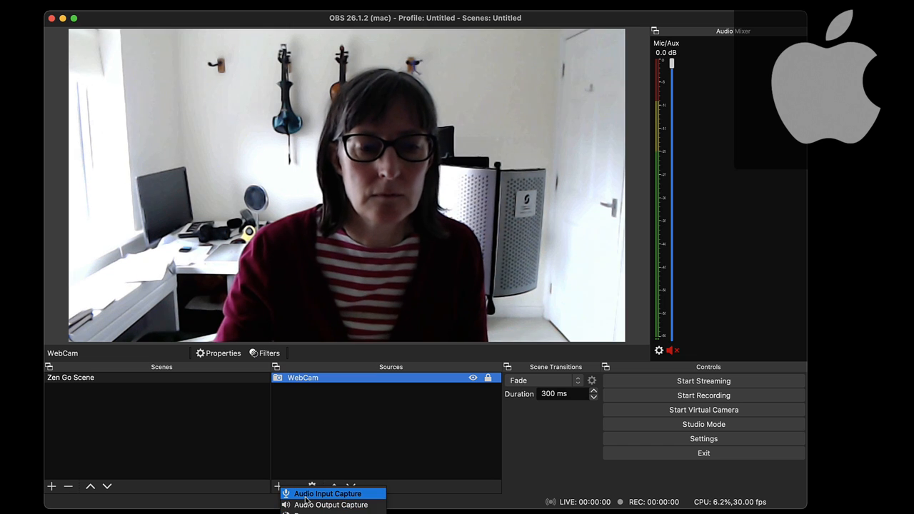
{"action": "left_click", "coordinate": [329, 494]}
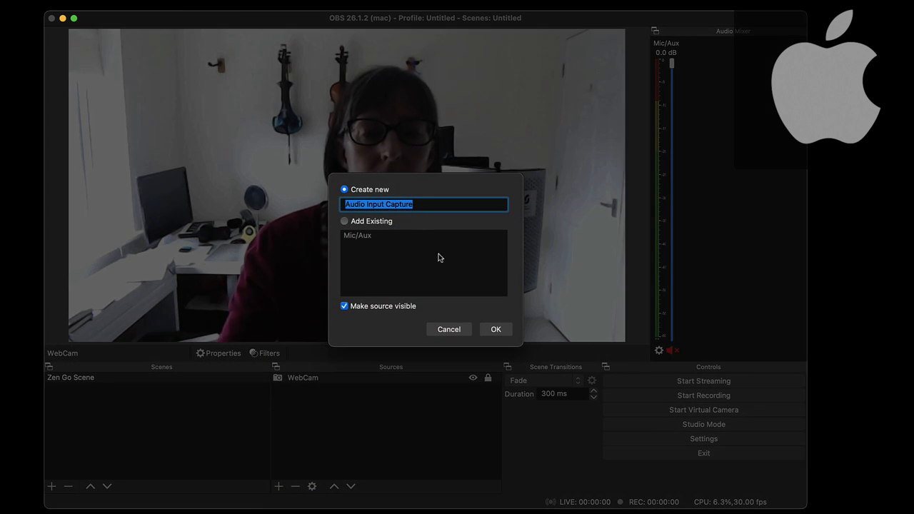
{"action": "type", "text": "Zen Go"}
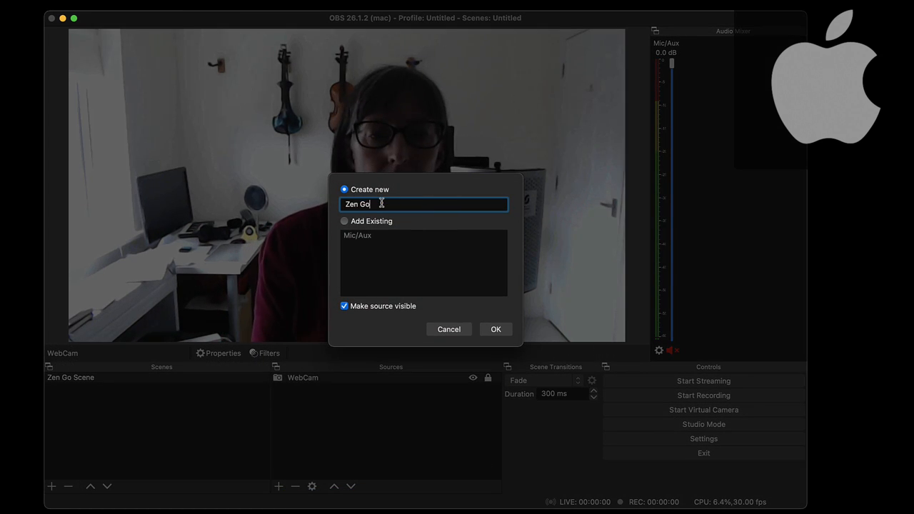
{"action": "left_click", "coordinate": [495, 328]}
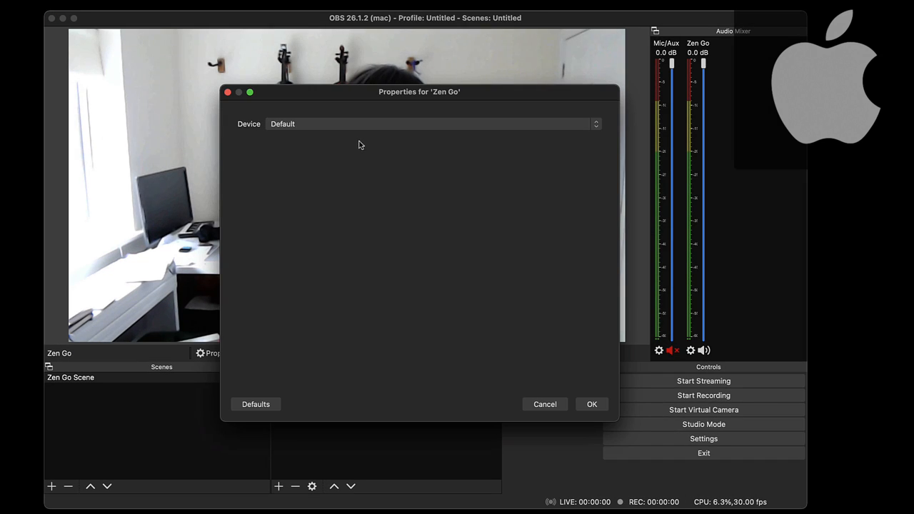
{"action": "left_click", "coordinate": [432, 122]}
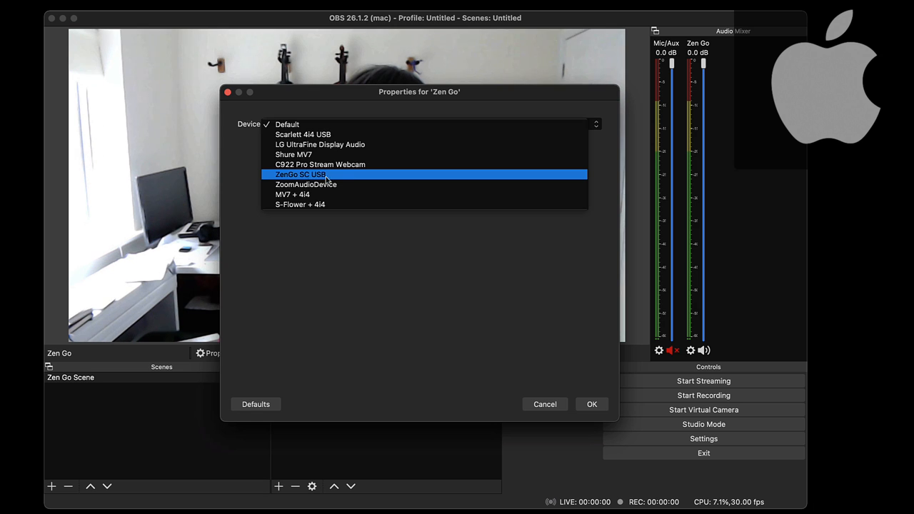
{"action": "left_click", "coordinate": [300, 174]}
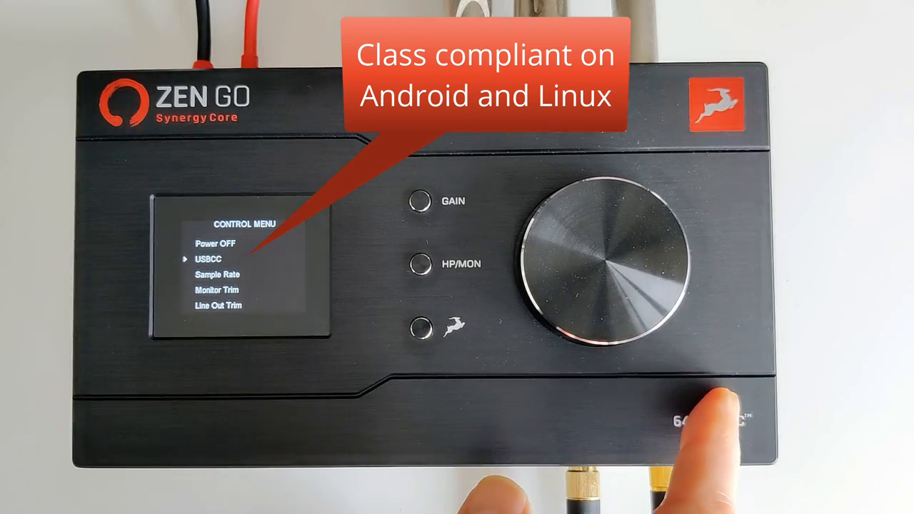
Reach the USBCC entry in the Zen Go hardware Control Menu
{"action": "left_click", "coordinate": [420, 327]}
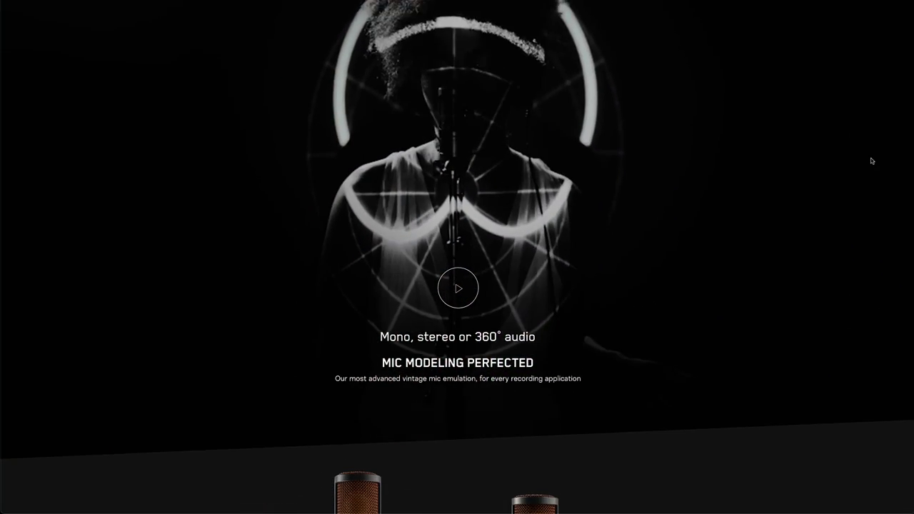
Scroll the Antelope Audio page down to the Edge microphone lineup
{"action": "scroll", "scroll_direction": "down", "scroll_amount": 3}
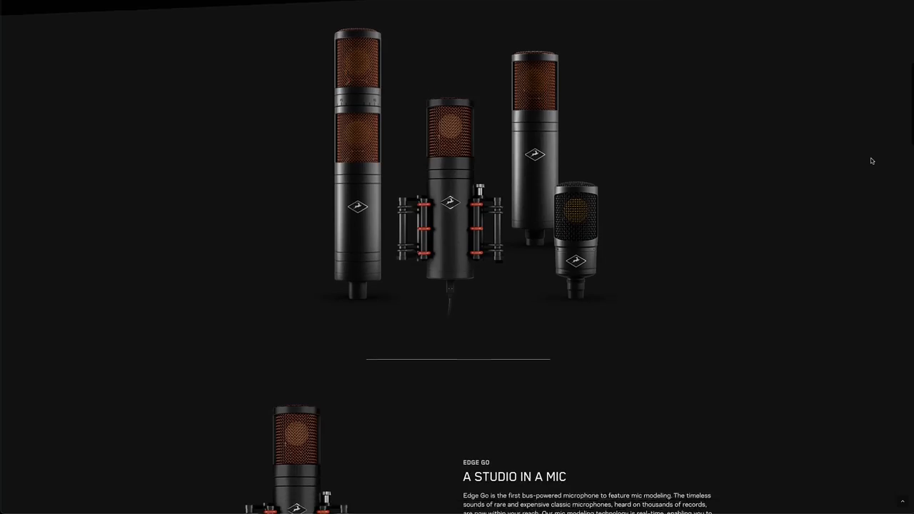
{"action": "scroll", "scroll_direction": "down", "scroll_amount": 3}
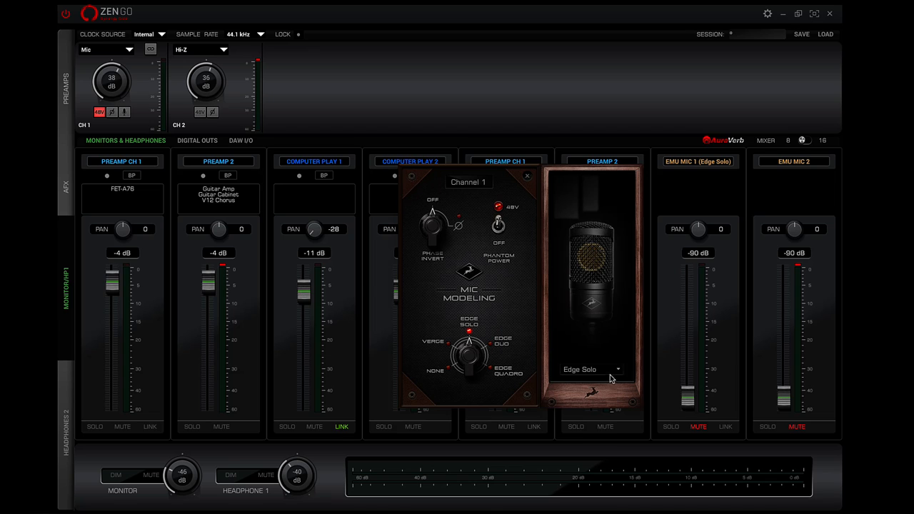
Load the Edge Solo microphone model on channel 1's preamp
{"action": "left_click", "coordinate": [592, 368]}
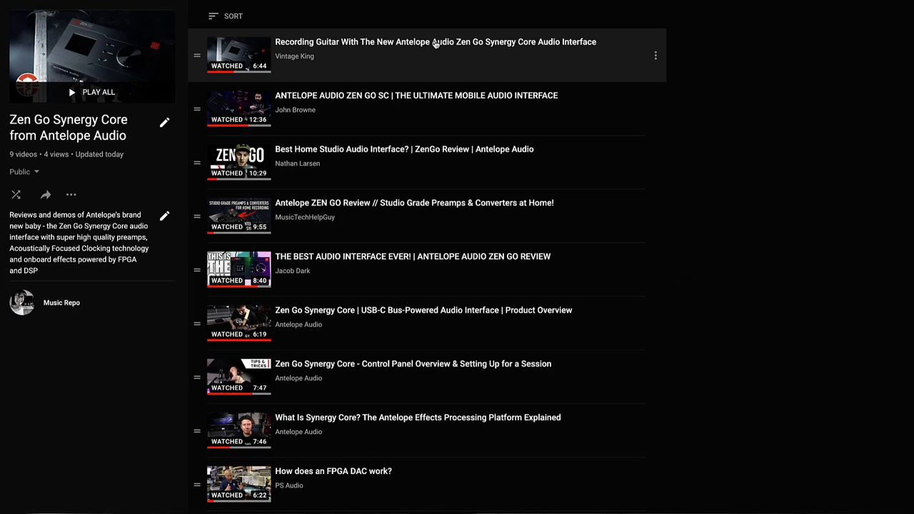
{"action": "mouse_move", "coordinate": [449, 98]}
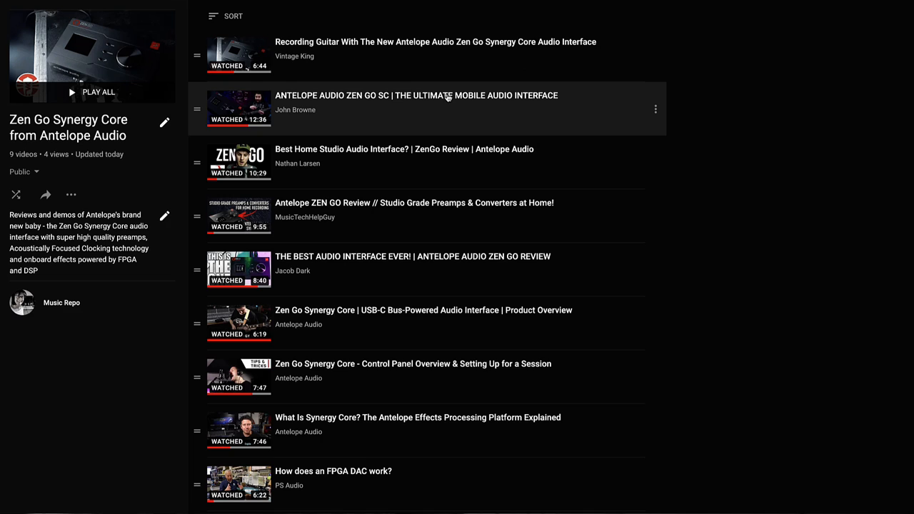
{"action": "mouse_move", "coordinate": [448, 152]}
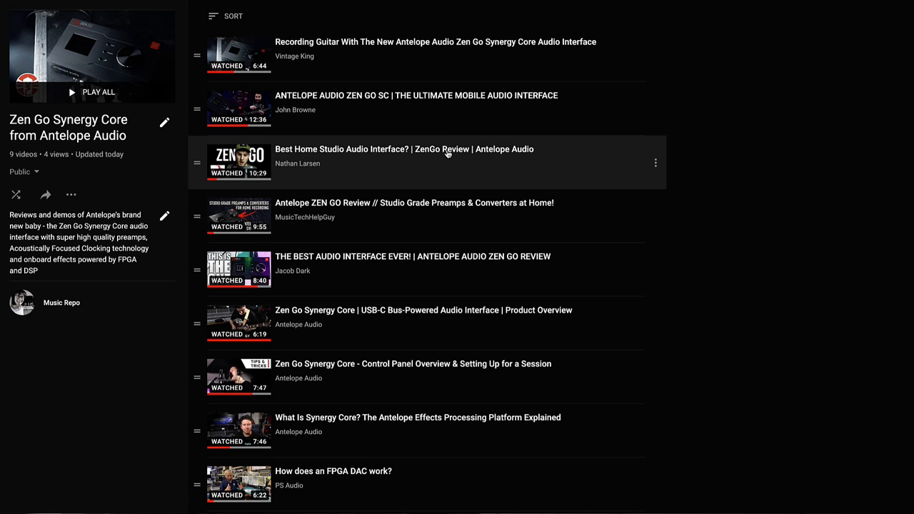
{"action": "mouse_move", "coordinate": [446, 202]}
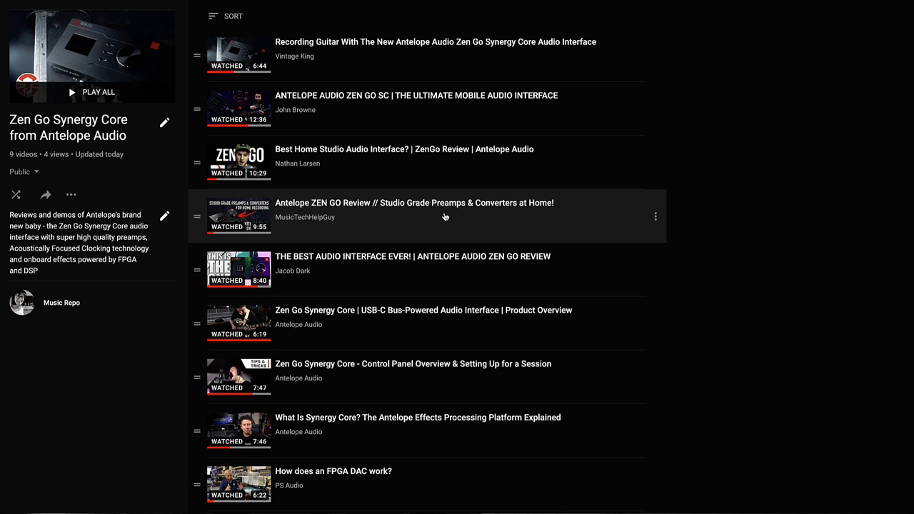
{"action": "mouse_move", "coordinate": [440, 268]}
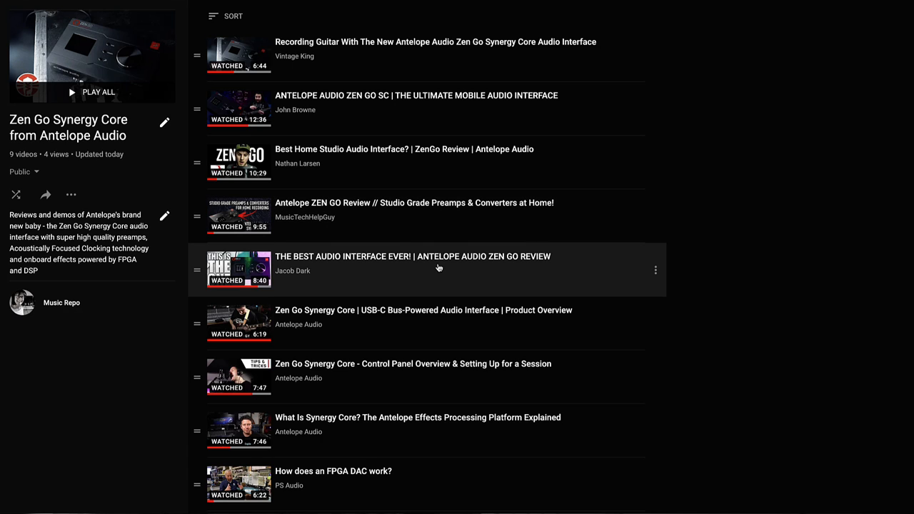
{"action": "mouse_move", "coordinate": [431, 310]}
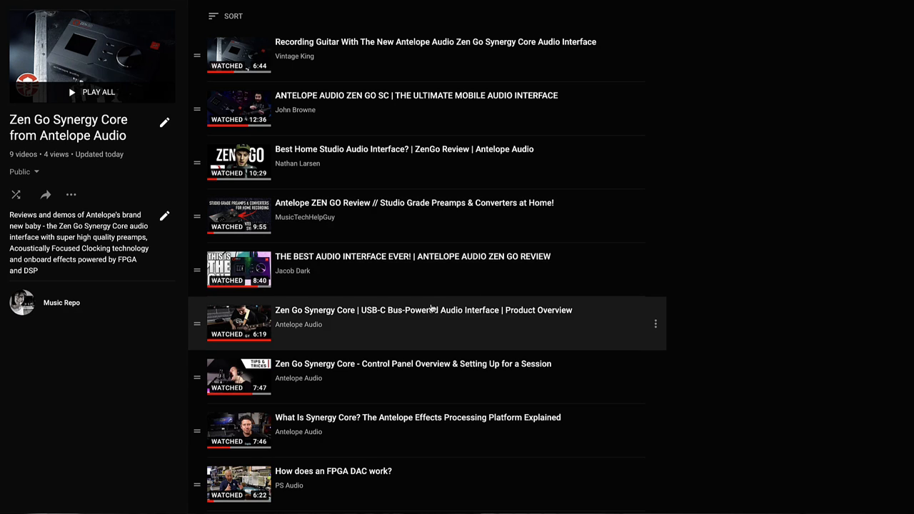
{"action": "mouse_move", "coordinate": [431, 368]}
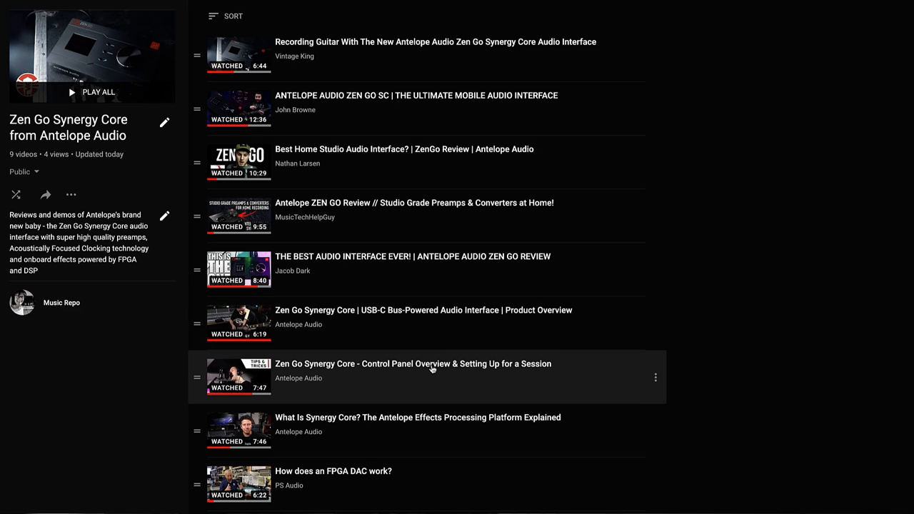
{"action": "mouse_move", "coordinate": [428, 426]}
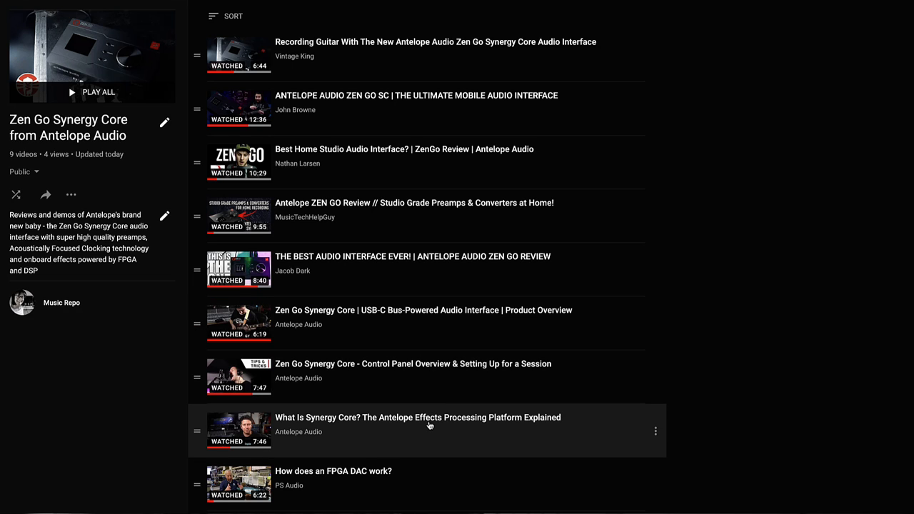
{"action": "mouse_move", "coordinate": [429, 471]}
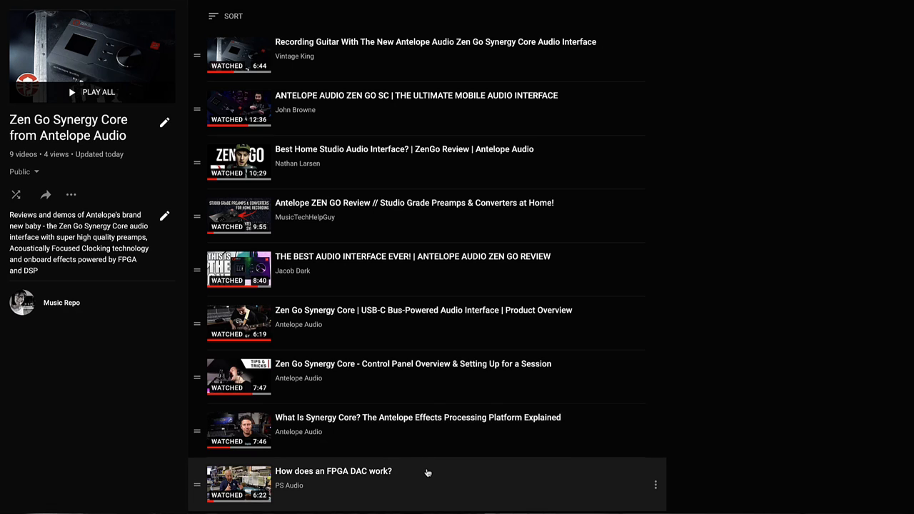
{"action": "mouse_move", "coordinate": [429, 471]}
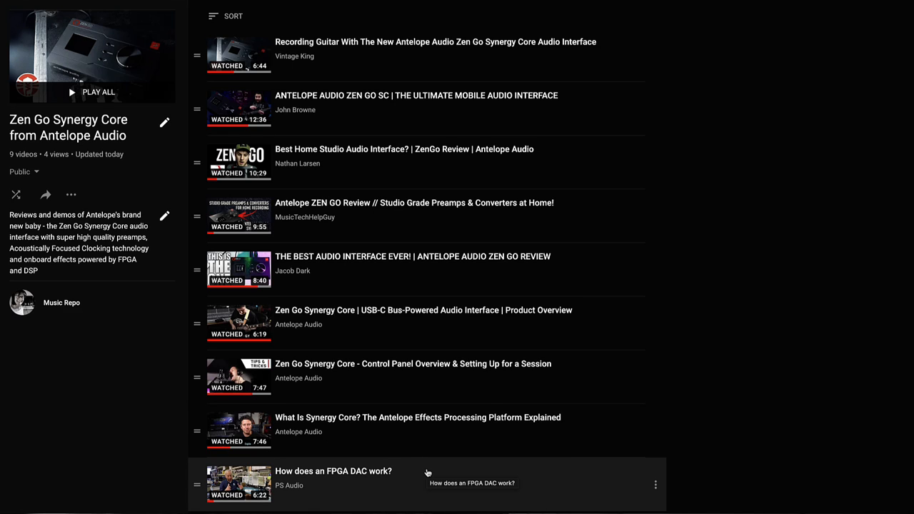